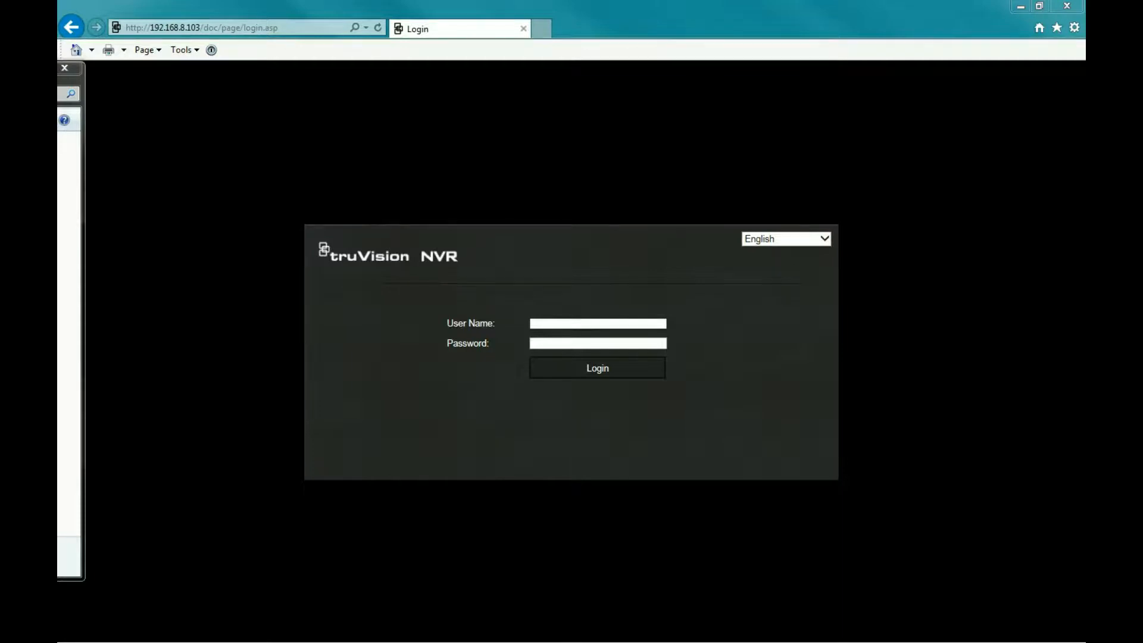
Enter the user name 'admin' and the password on the recorder login form.
{"action": "left_click", "coordinate": [65, 66]}
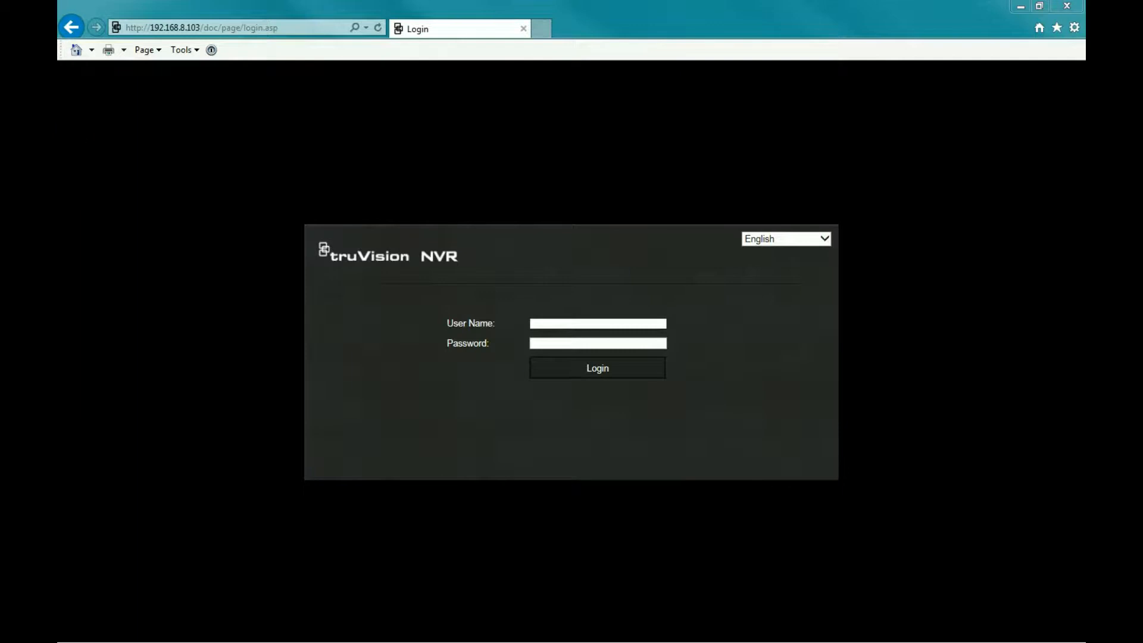
{"action": "mouse_move", "coordinate": [637, 426]}
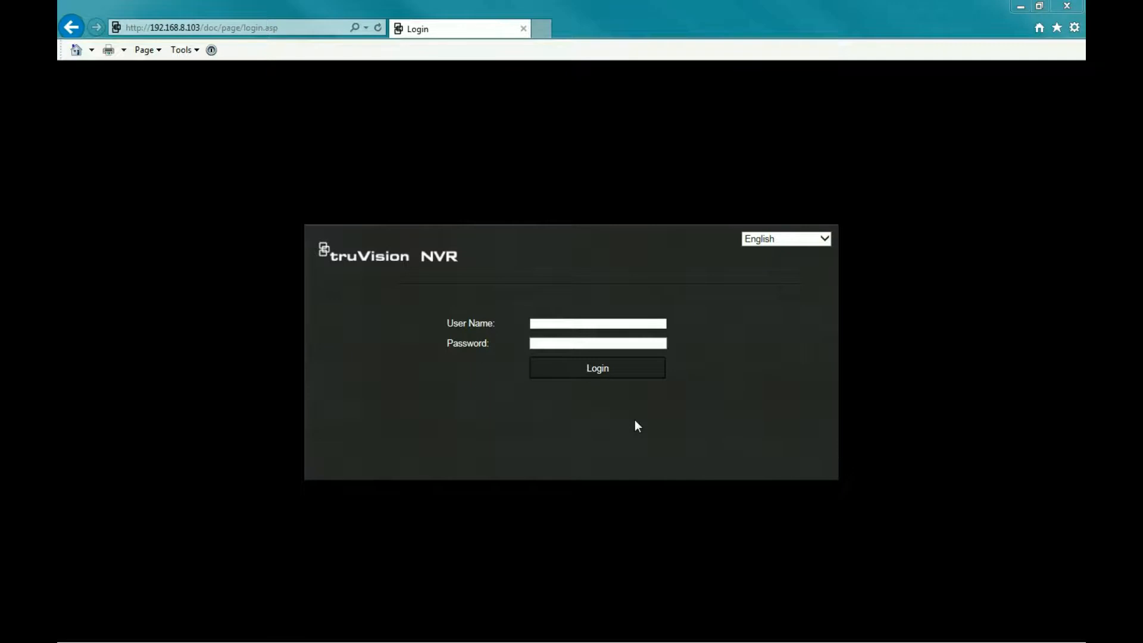
{"action": "mouse_move", "coordinate": [654, 443]}
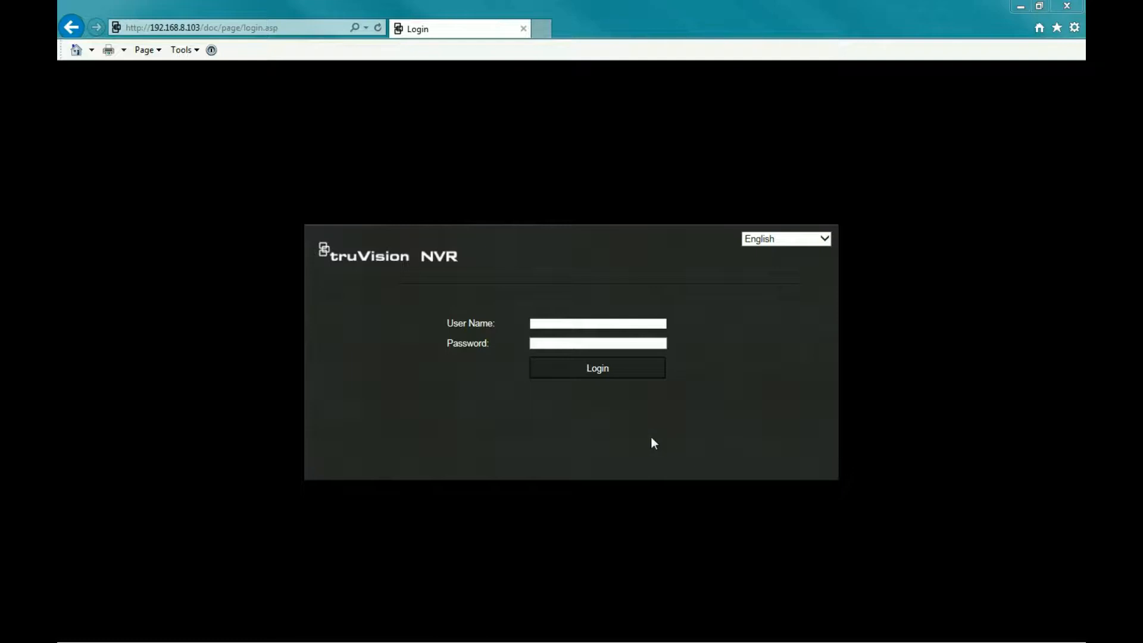
{"action": "mouse_move", "coordinate": [678, 466]}
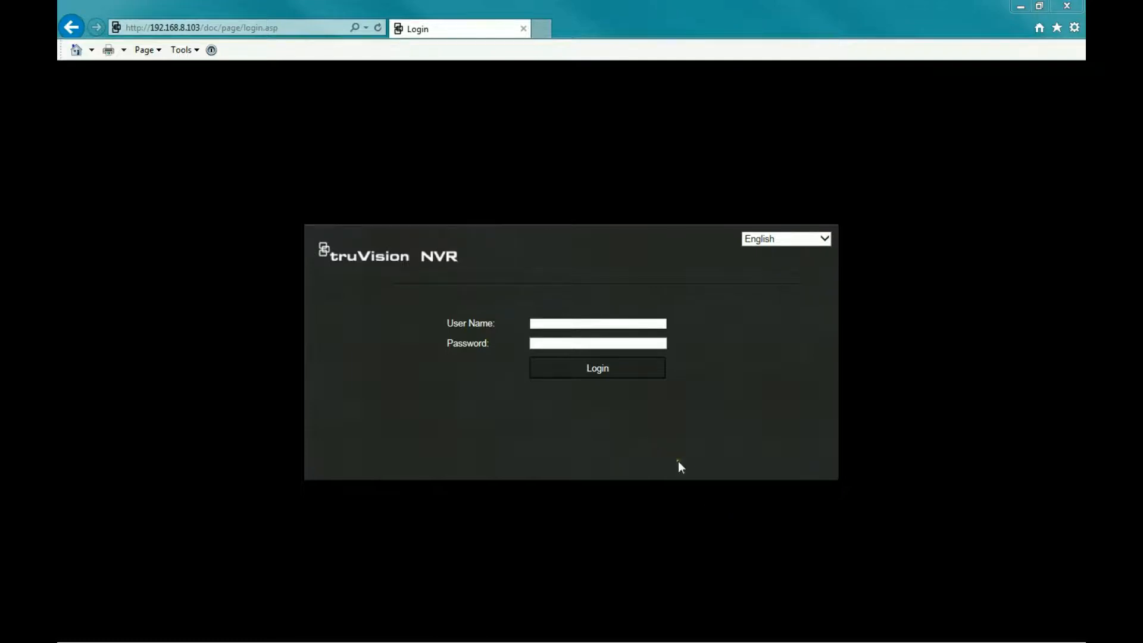
{"action": "mouse_move", "coordinate": [674, 475]}
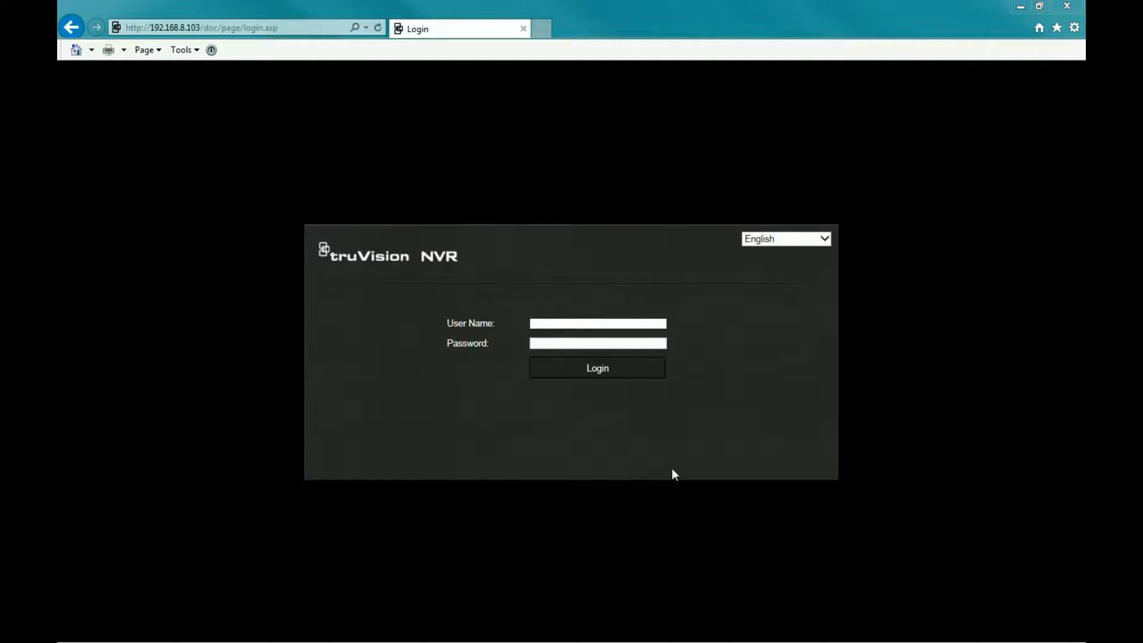
{"action": "mouse_move", "coordinate": [509, 232]}
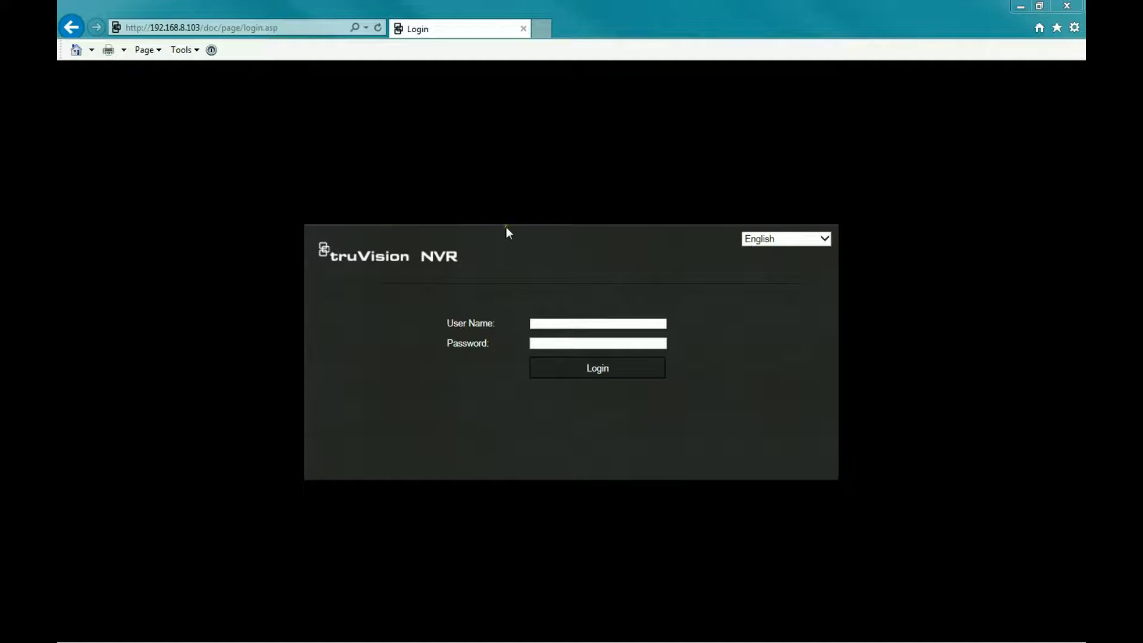
{"action": "type", "text": "a"}
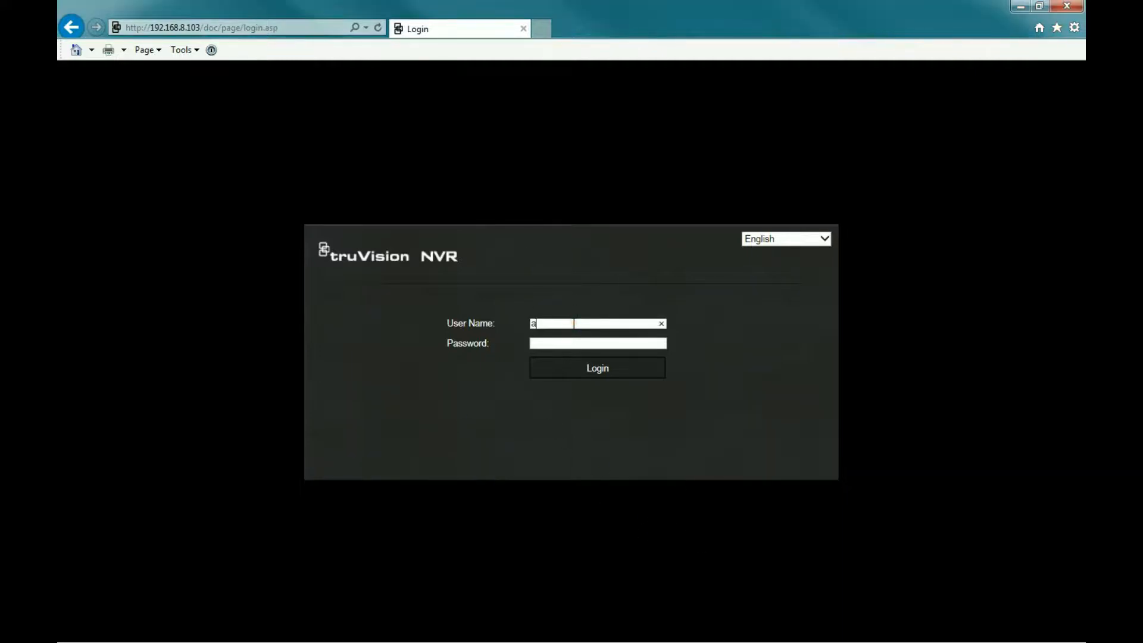
{"action": "type", "text": "dmin"}
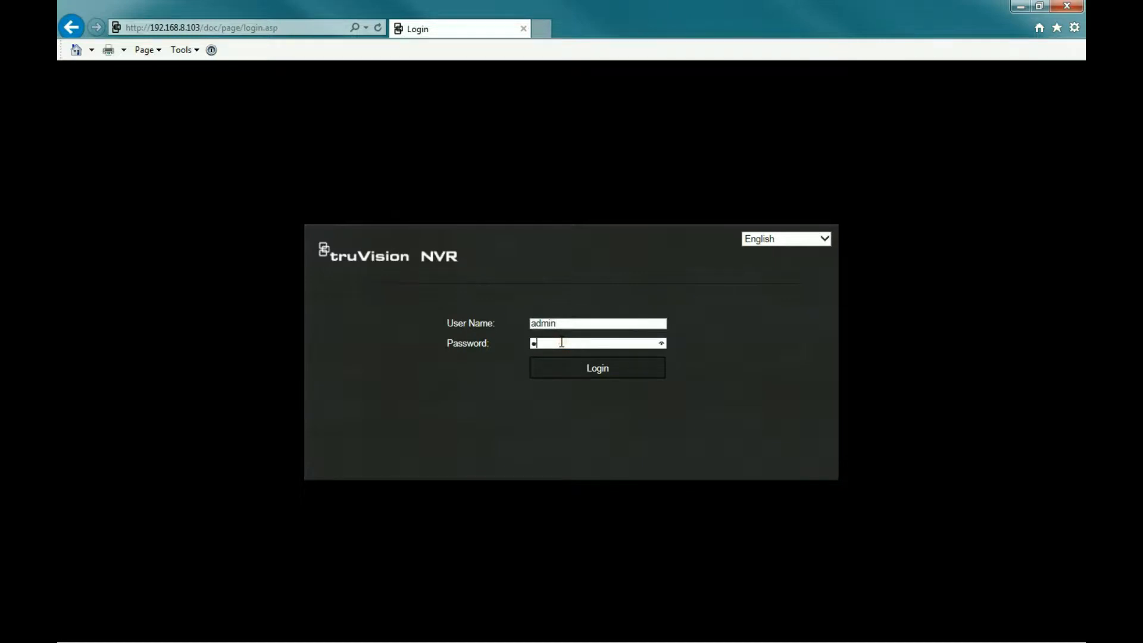
Sign in as admin and navigate to Configuration > Browser Configuration.
{"action": "left_click", "coordinate": [596, 368]}
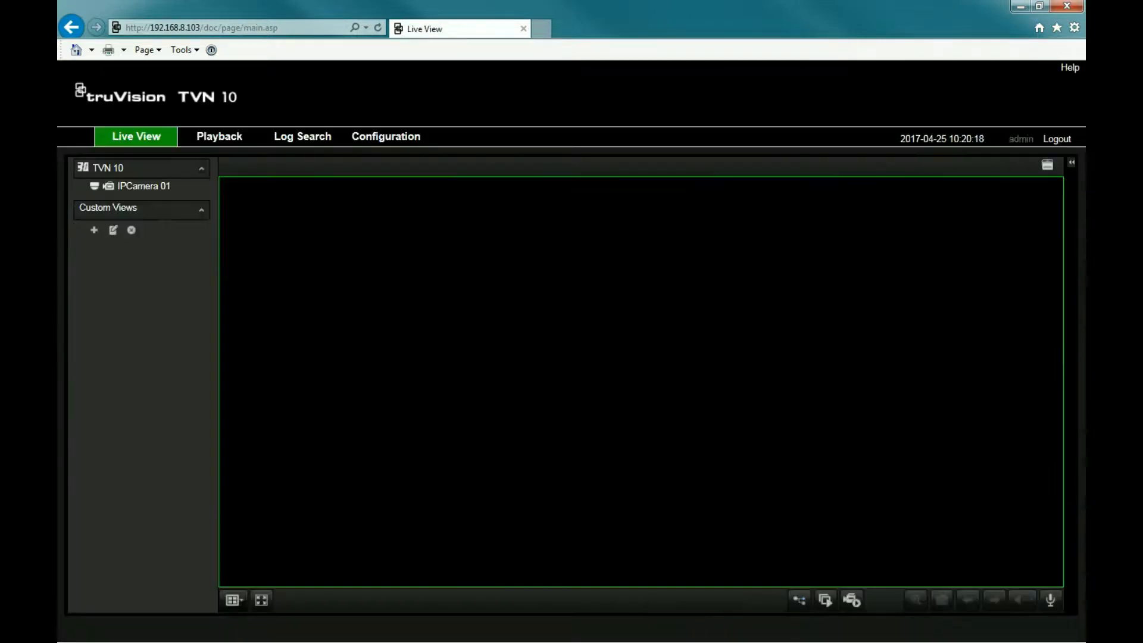
{"action": "mouse_move", "coordinate": [519, 405]}
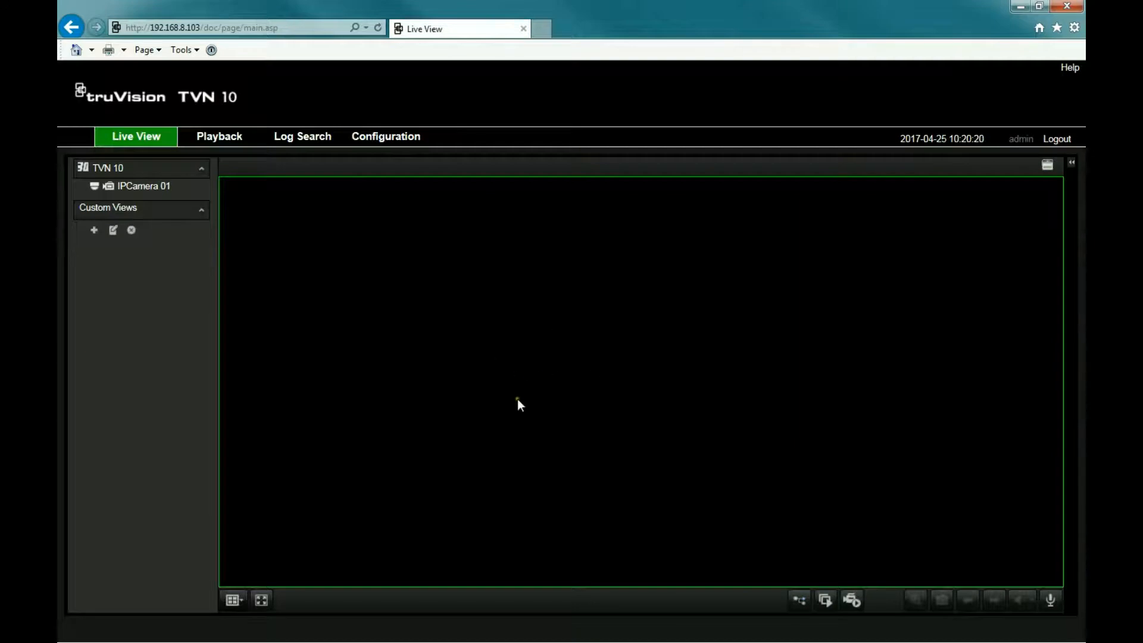
{"action": "mouse_move", "coordinate": [449, 342]}
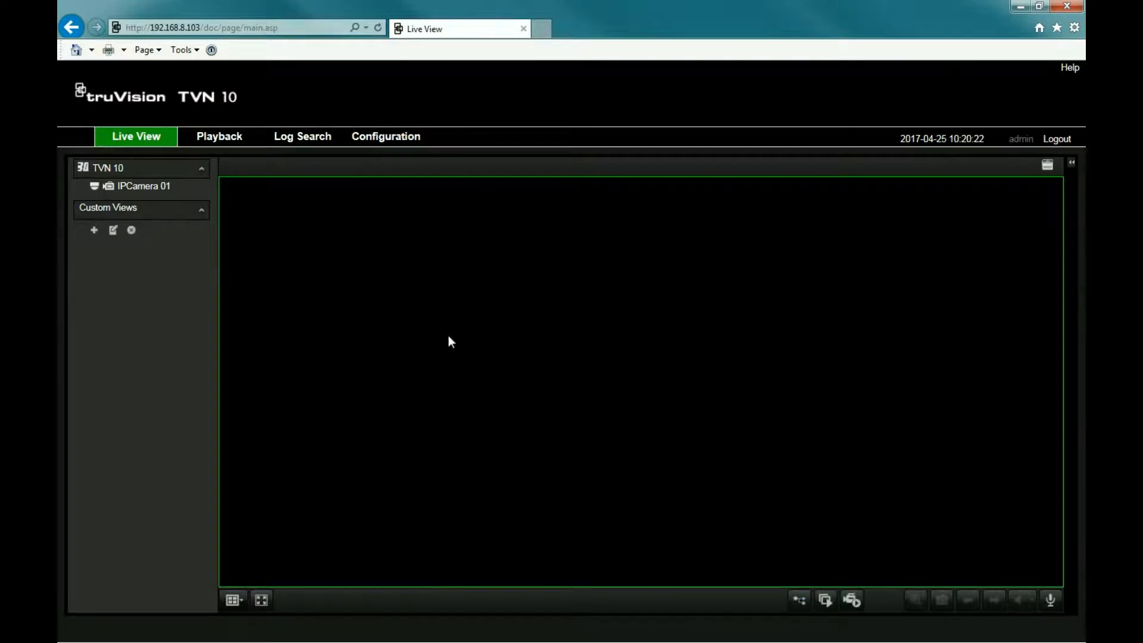
{"action": "mouse_move", "coordinate": [408, 328]}
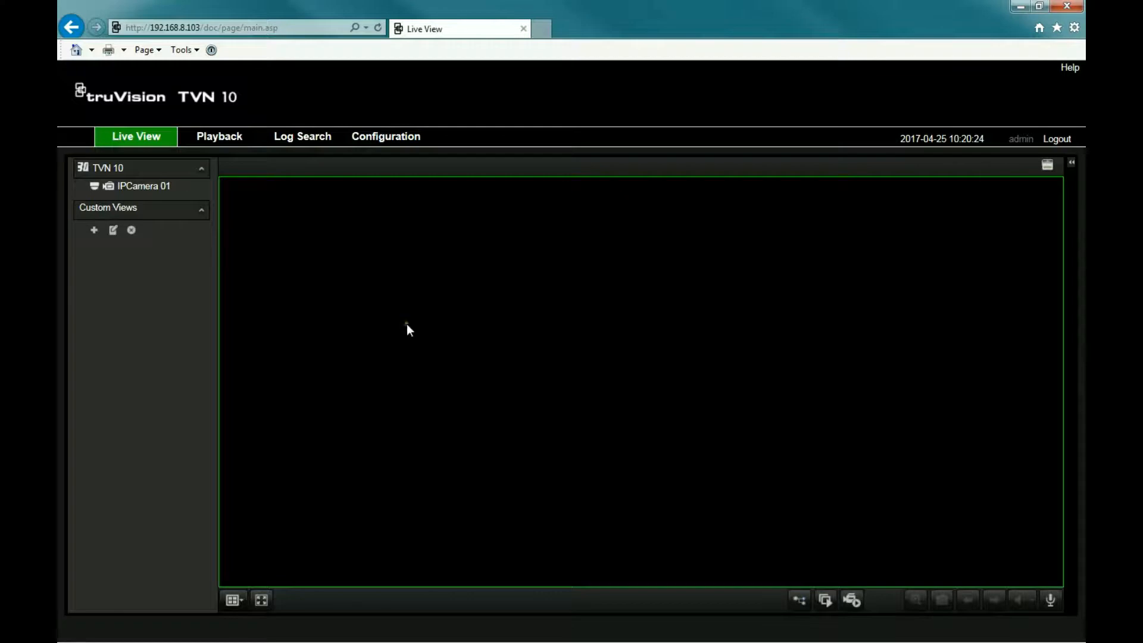
{"action": "left_click", "coordinate": [385, 136]}
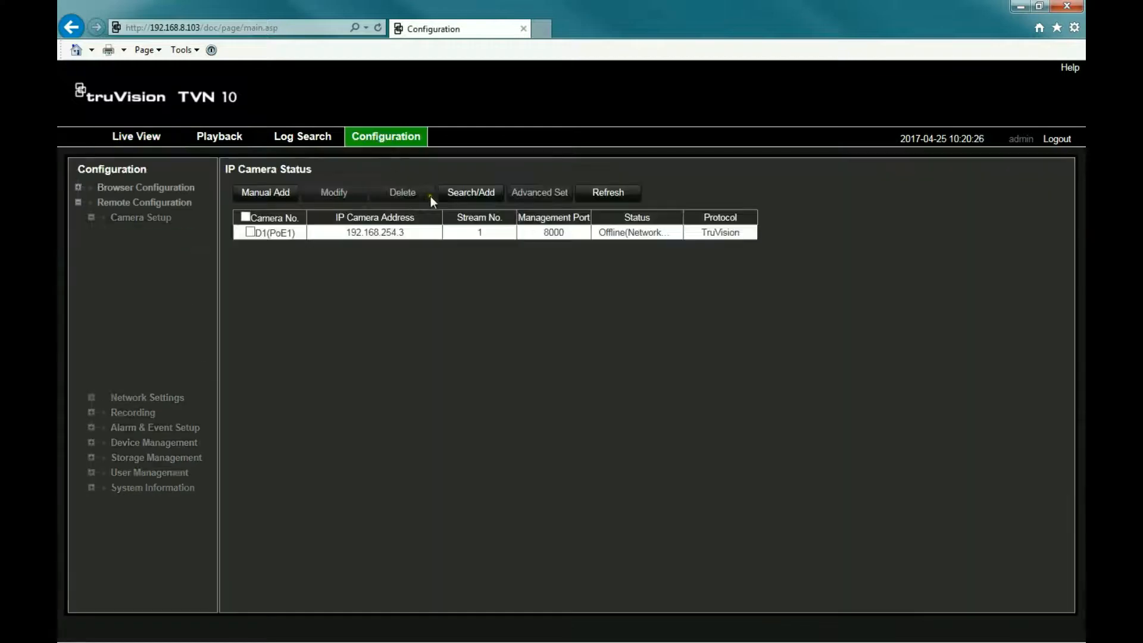
{"action": "left_click", "coordinate": [140, 217]}
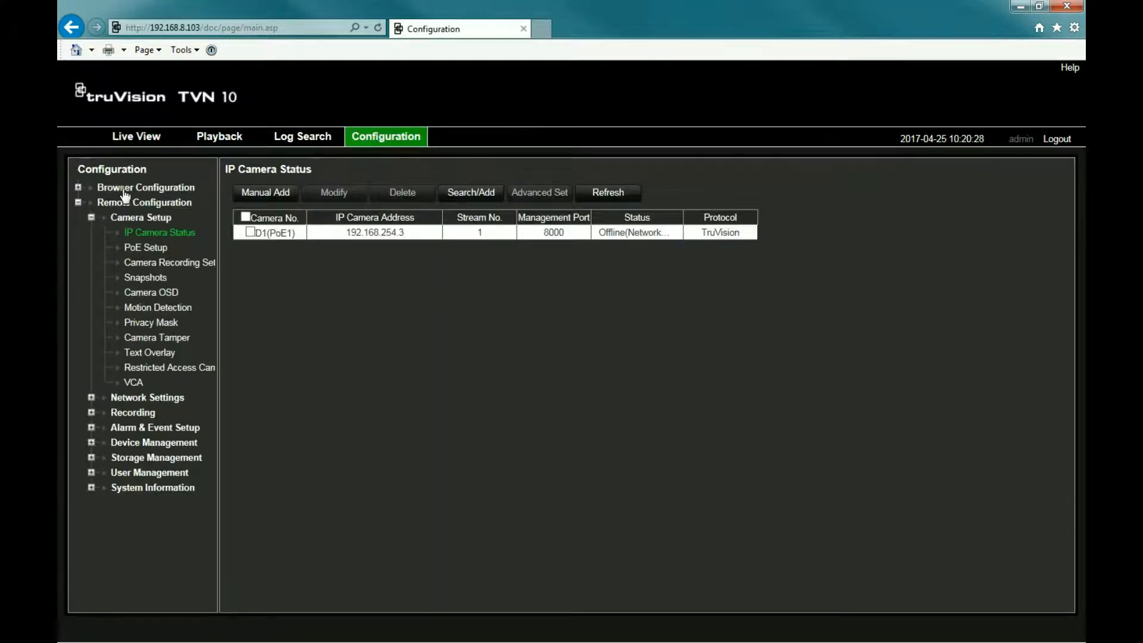
{"action": "left_click", "coordinate": [146, 187]}
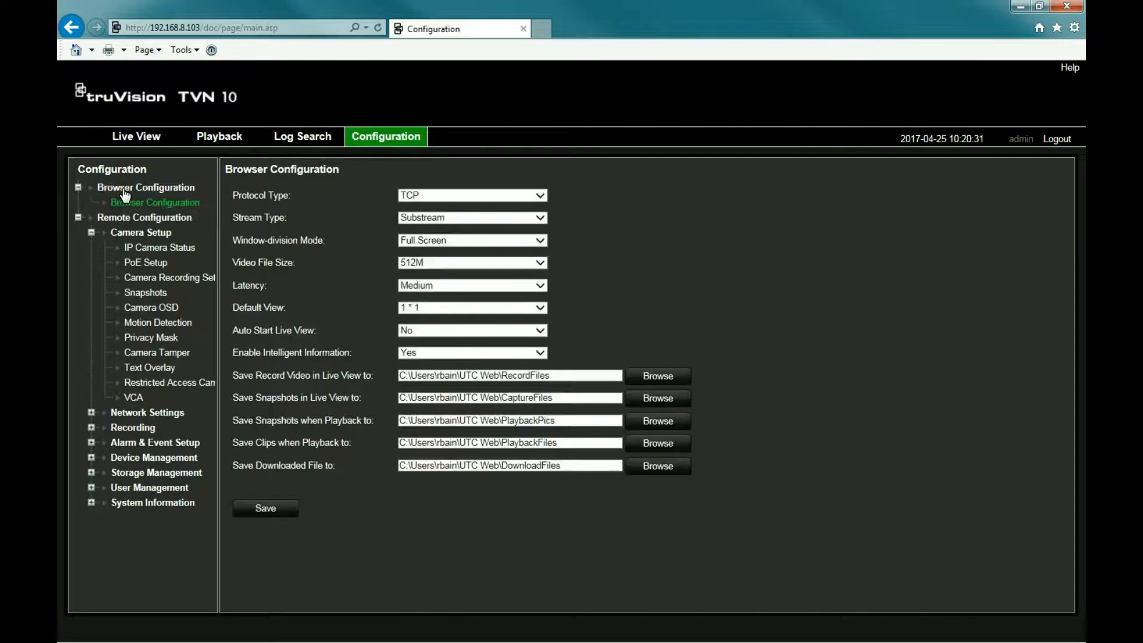
{"action": "mouse_move", "coordinate": [294, 385]}
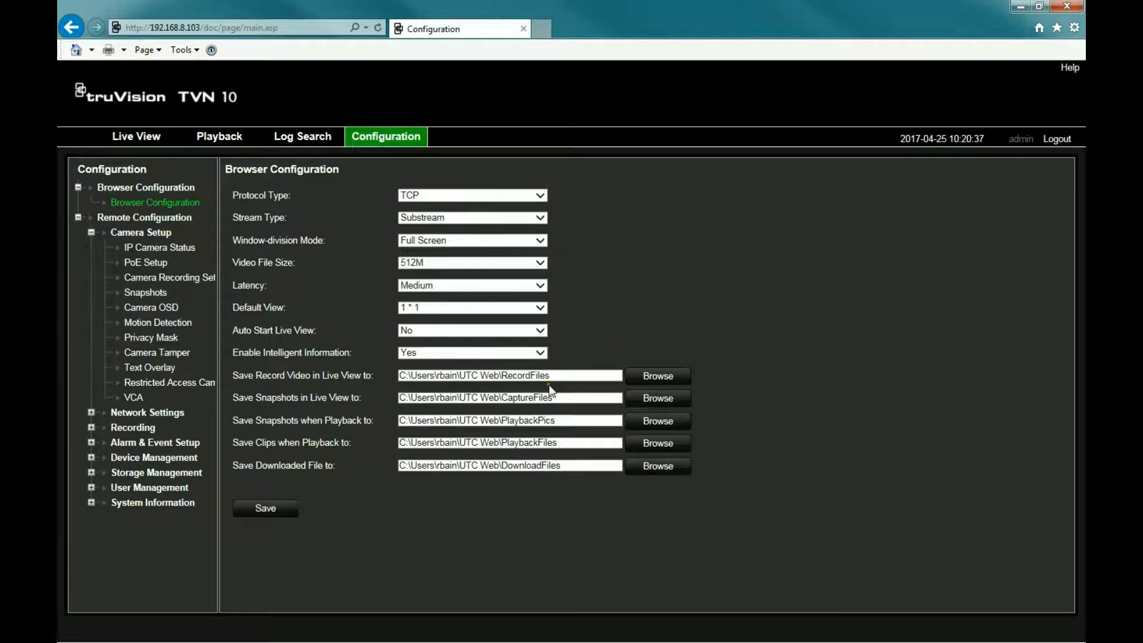
{"action": "mouse_move", "coordinate": [260, 456]}
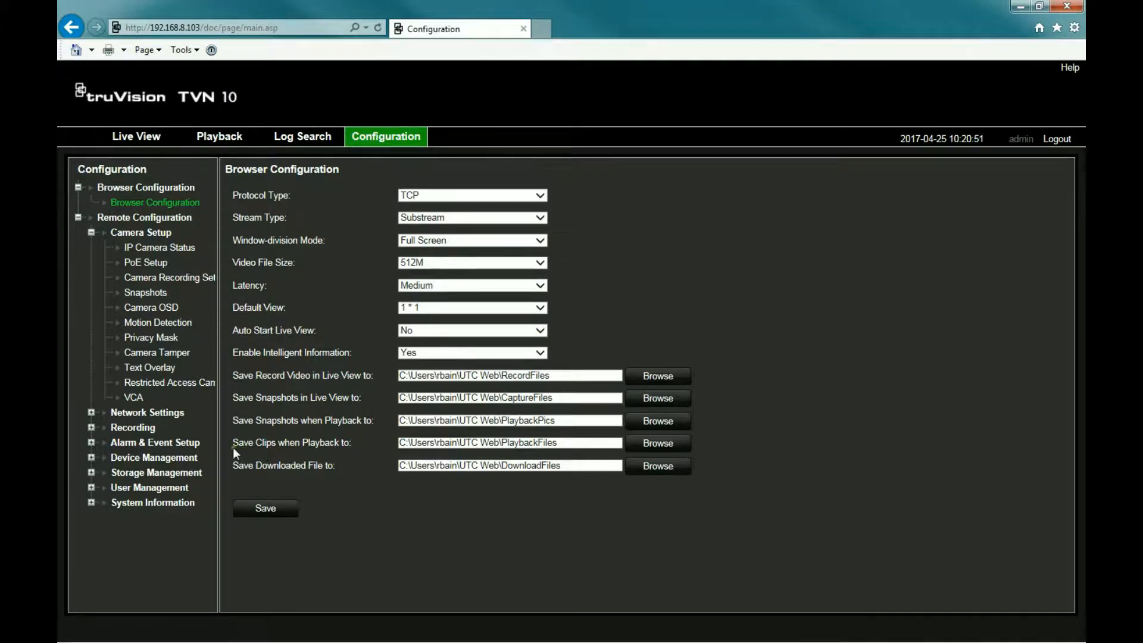
Review the local save paths for recordings, snapshots, clips and downloads.
{"action": "left_click", "coordinate": [509, 443]}
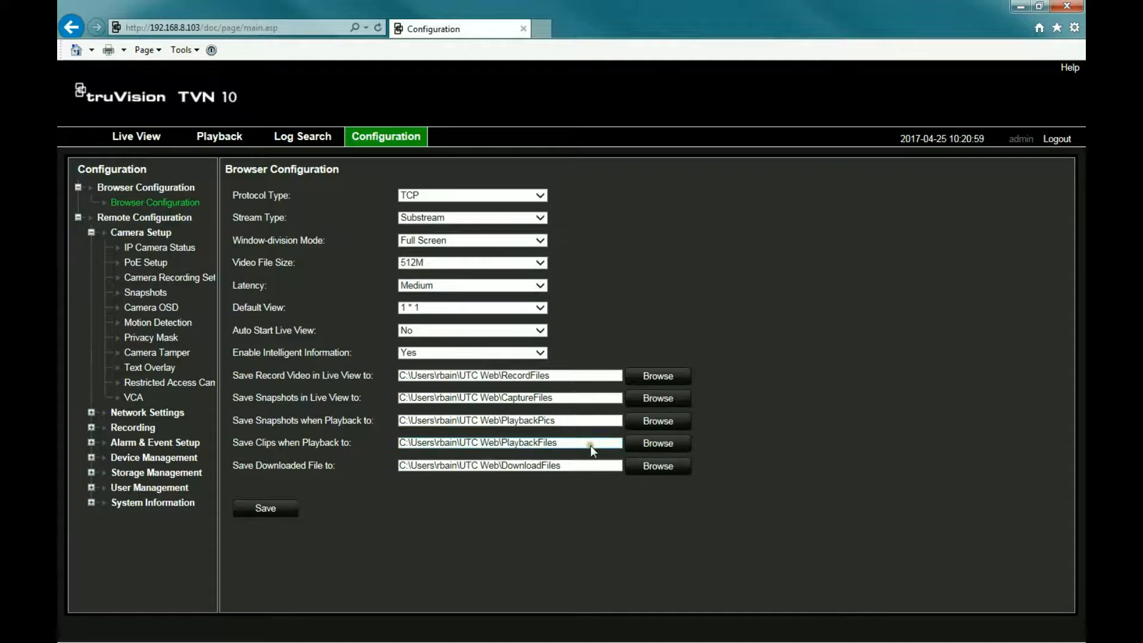
{"action": "left_click", "coordinate": [511, 443]}
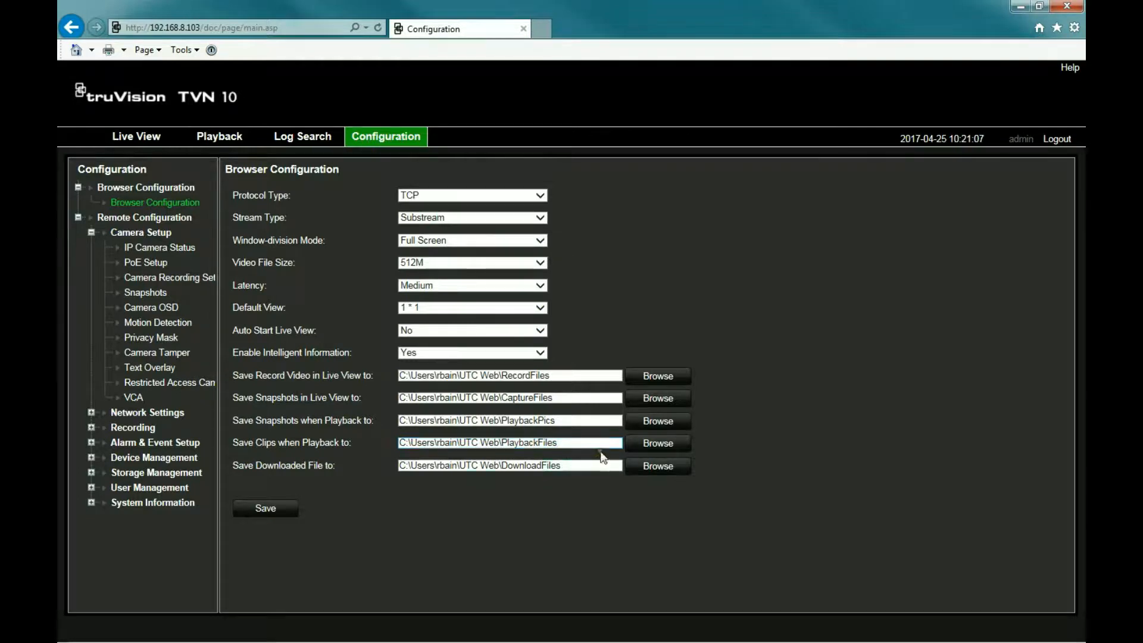
{"action": "mouse_move", "coordinate": [227, 141]}
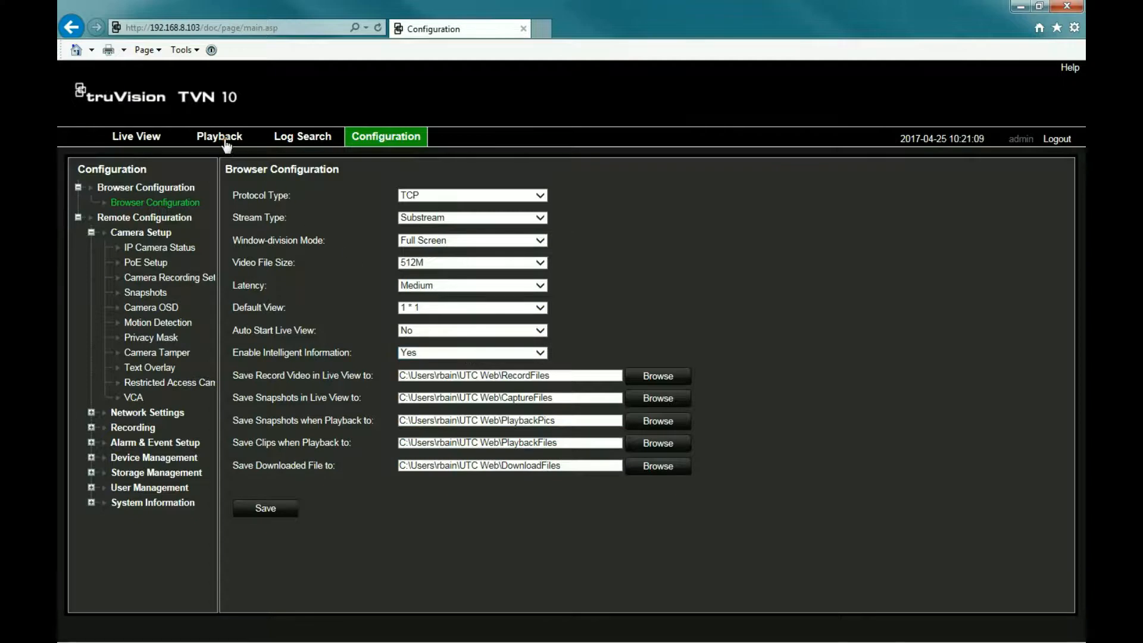
Search IPCamera 01 recordings for April 24 on the Playback page.
{"action": "left_click", "coordinate": [219, 135]}
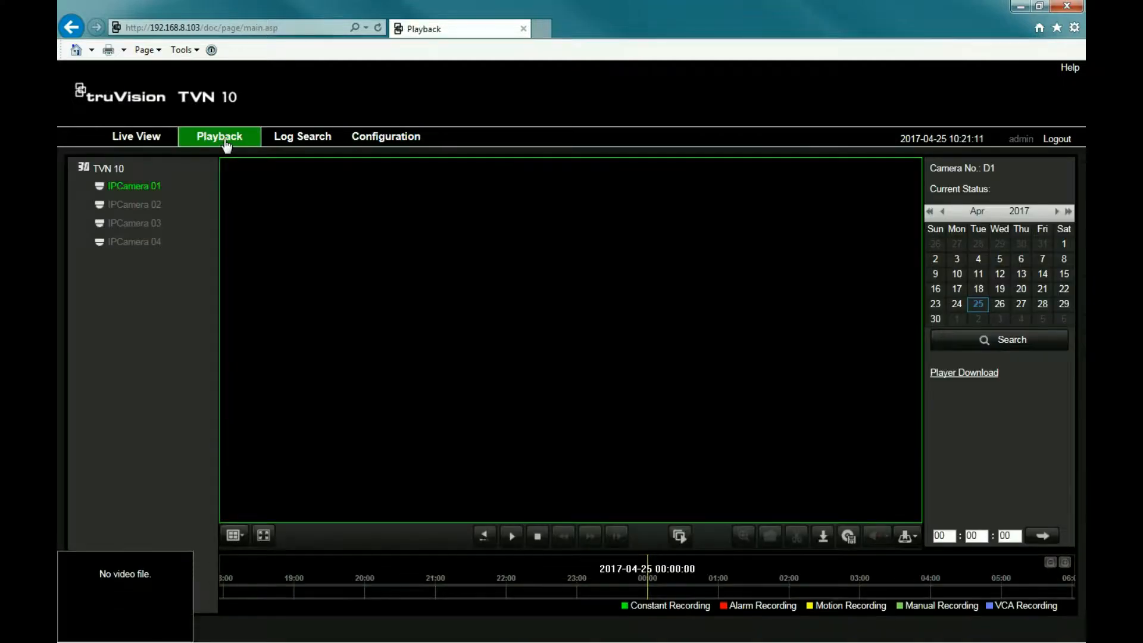
{"action": "mouse_move", "coordinate": [786, 400]}
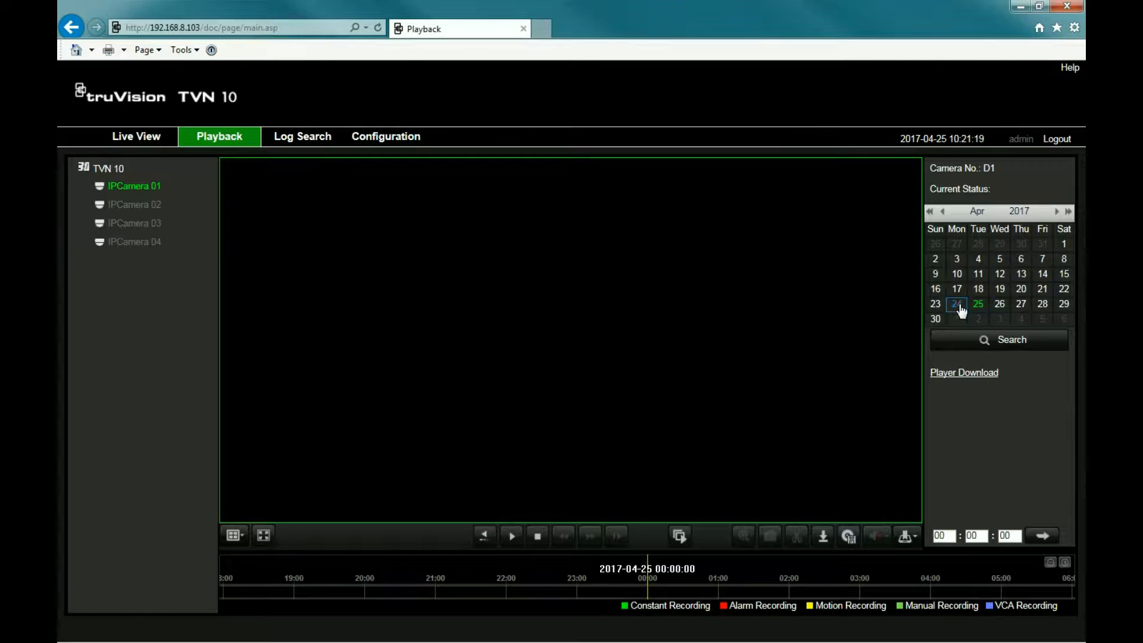
{"action": "left_click", "coordinate": [1012, 340]}
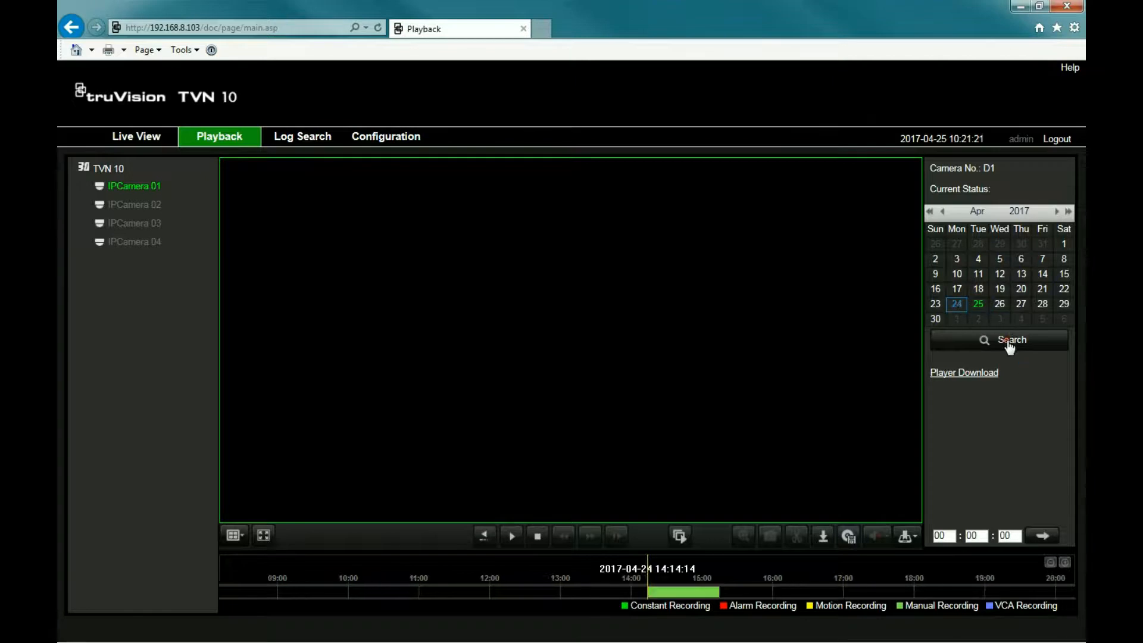
{"action": "mouse_move", "coordinate": [900, 588]}
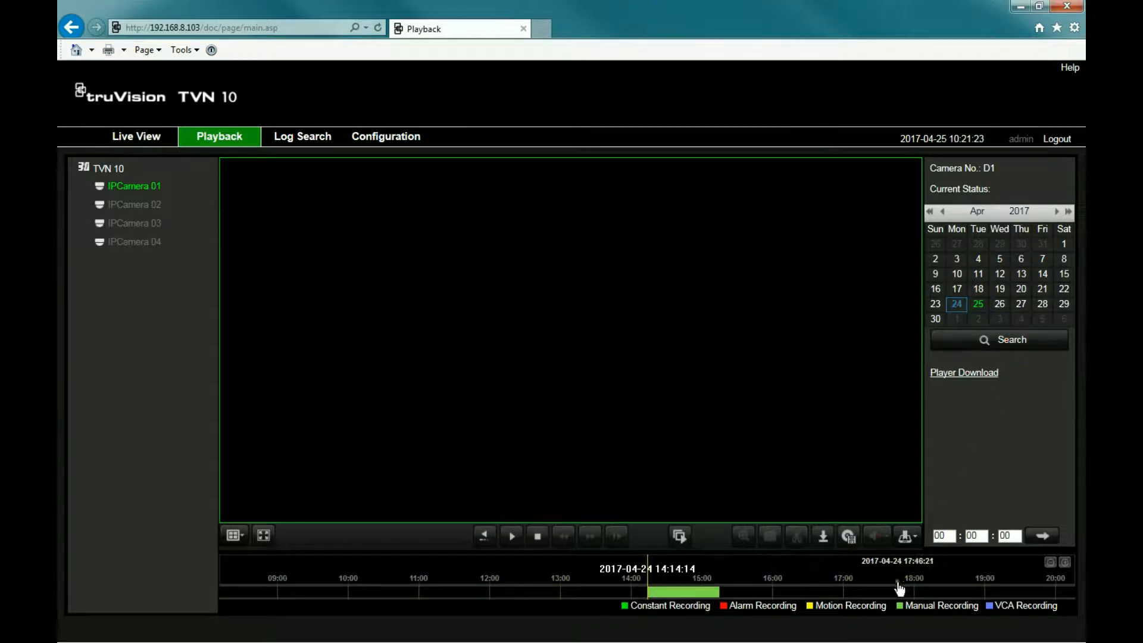
{"action": "mouse_move", "coordinate": [693, 593]}
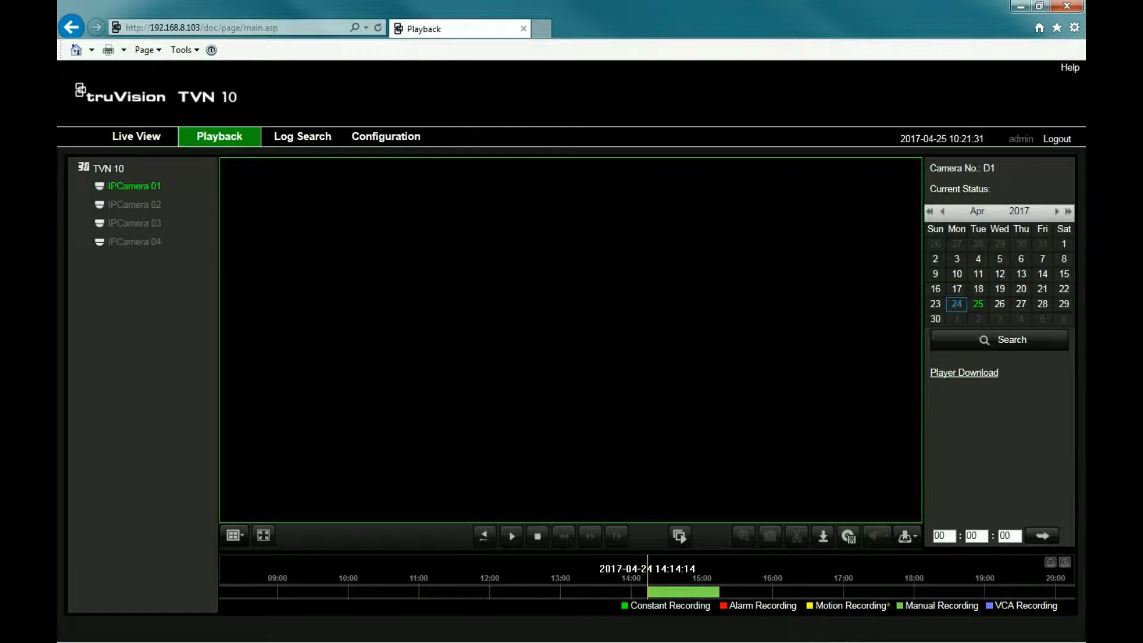
{"action": "mouse_move", "coordinate": [871, 580]}
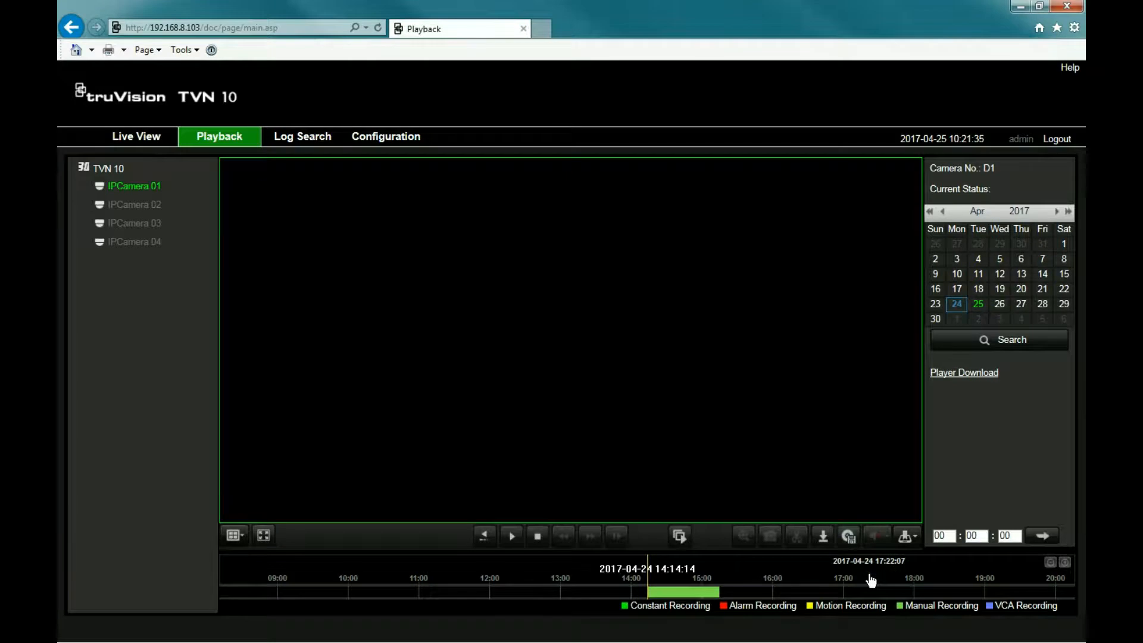
{"action": "mouse_move", "coordinate": [921, 622]}
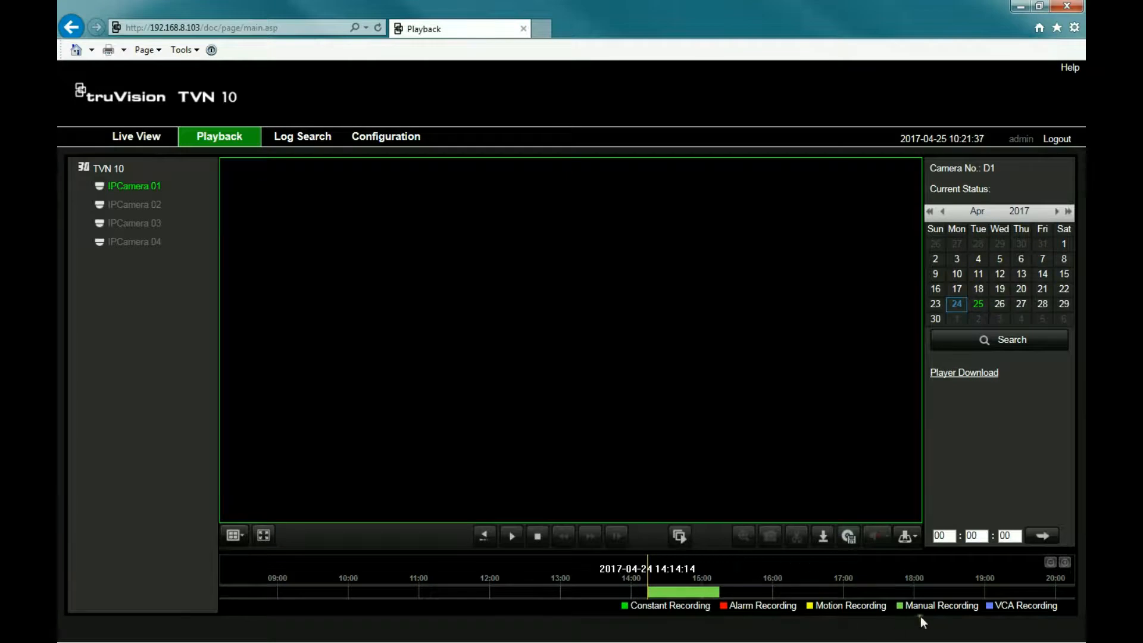
{"action": "mouse_move", "coordinate": [655, 591]}
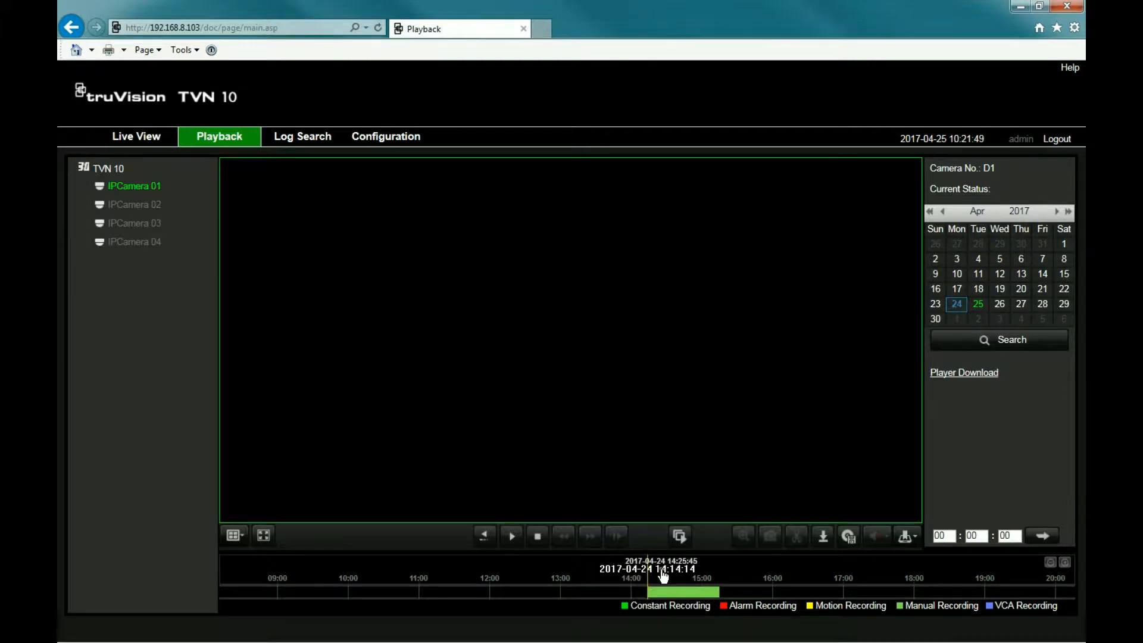
{"action": "mouse_move", "coordinate": [512, 537]}
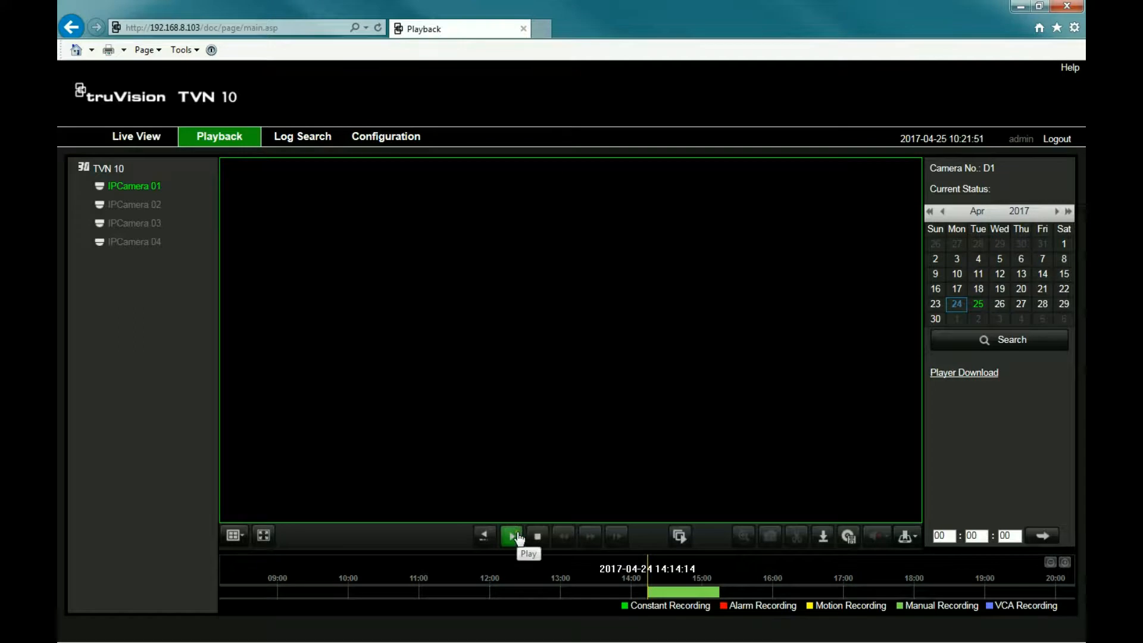
Play the April 24 footage up to about 14:56 showing the red safe.
{"action": "left_click", "coordinate": [510, 535]}
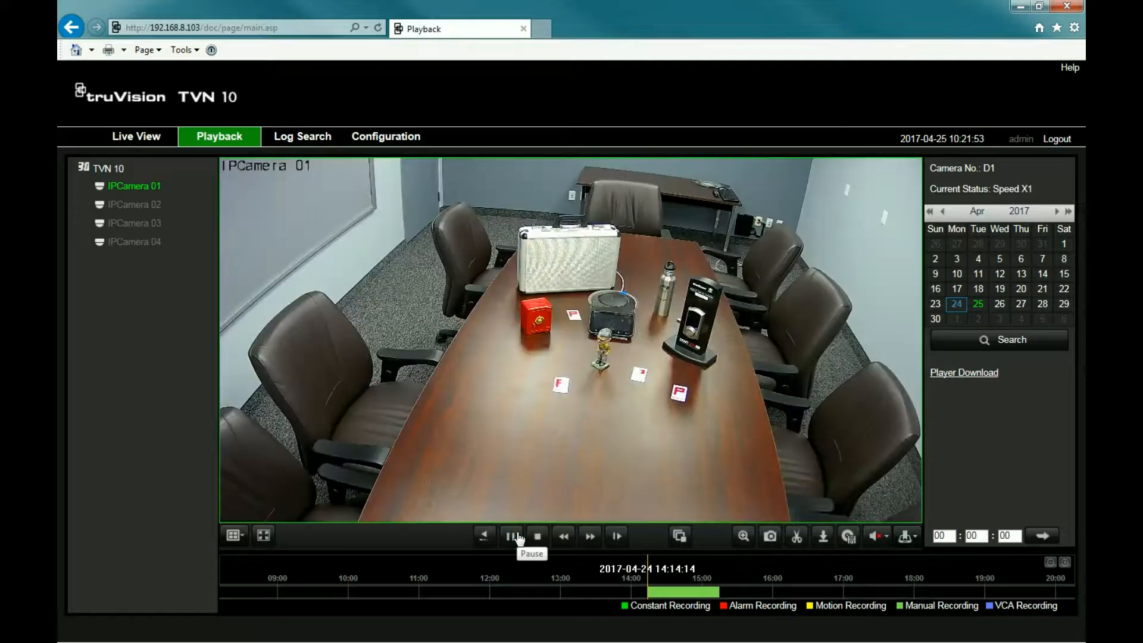
{"action": "left_click", "coordinate": [511, 536]}
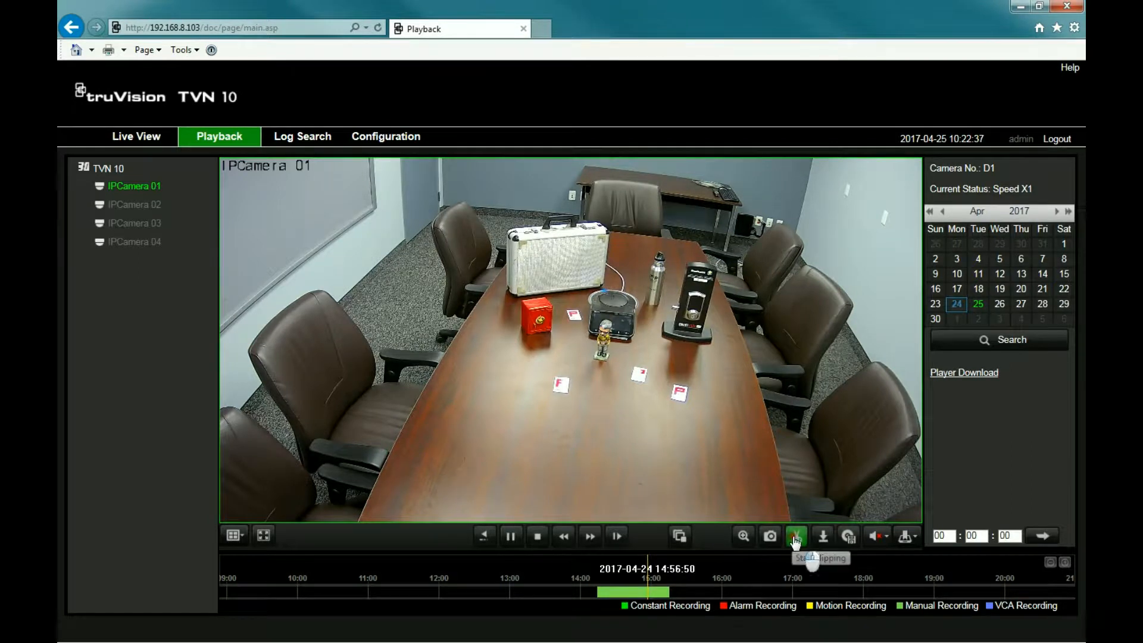
Clip the moment the red safe is taken, save it, and stop playback at 14:57:19.
{"action": "left_click", "coordinate": [796, 535]}
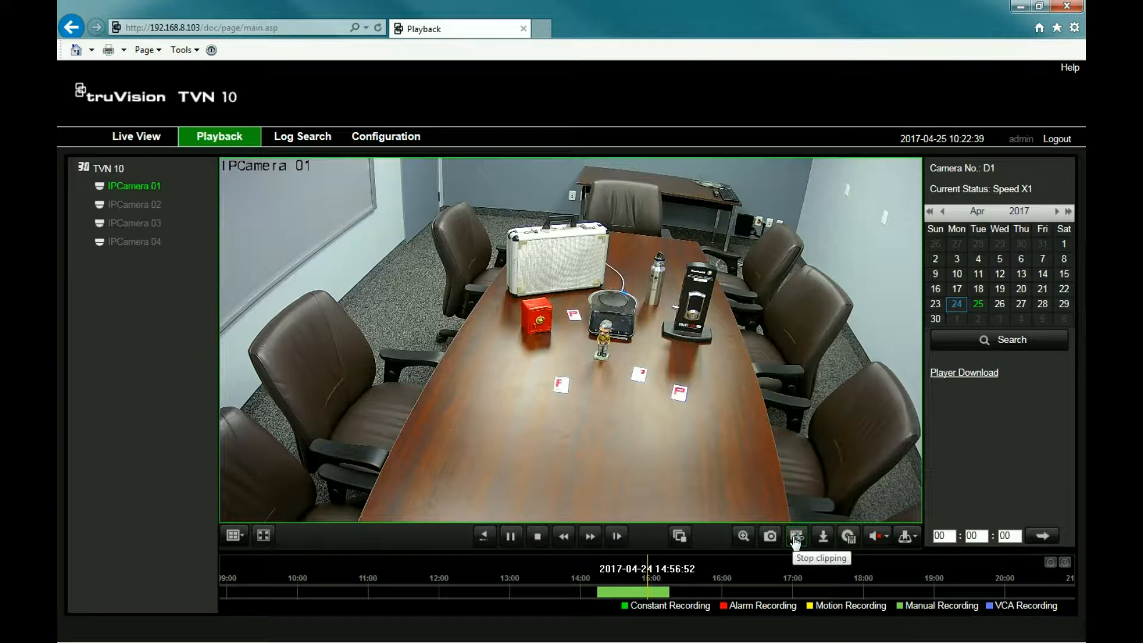
{"action": "left_click", "coordinate": [796, 536]}
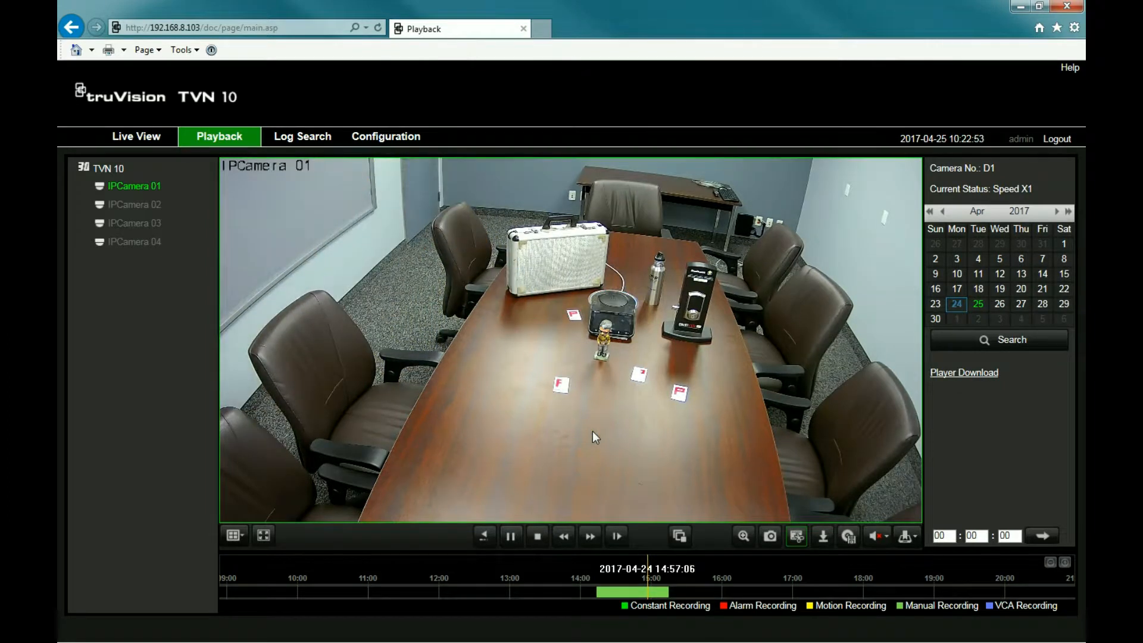
{"action": "mouse_move", "coordinate": [772, 502]}
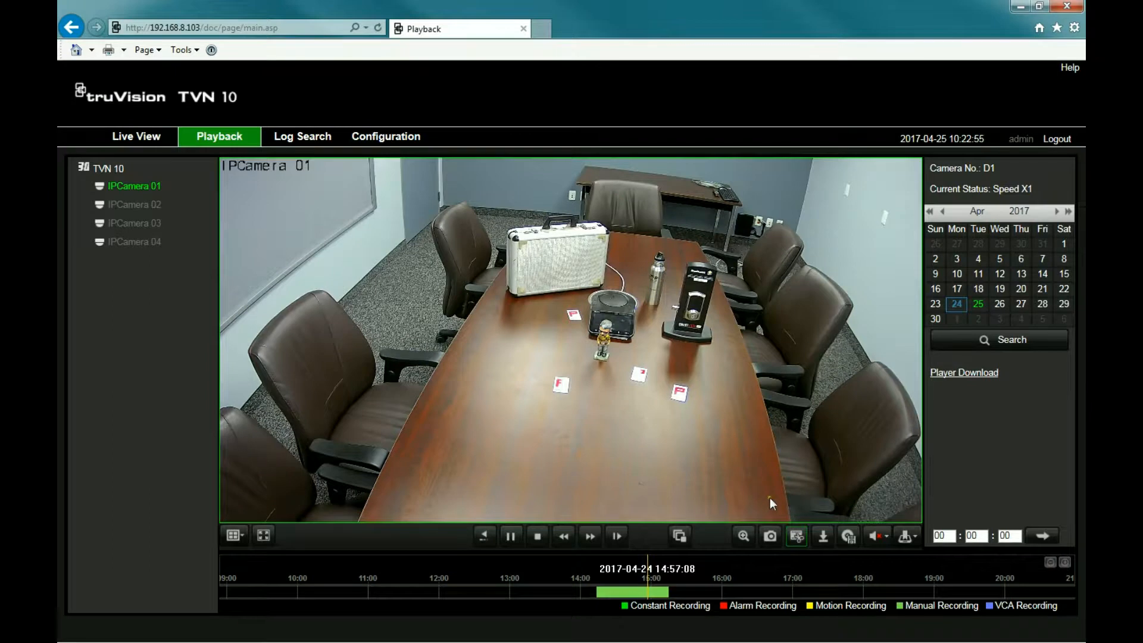
{"action": "left_click", "coordinate": [797, 536]}
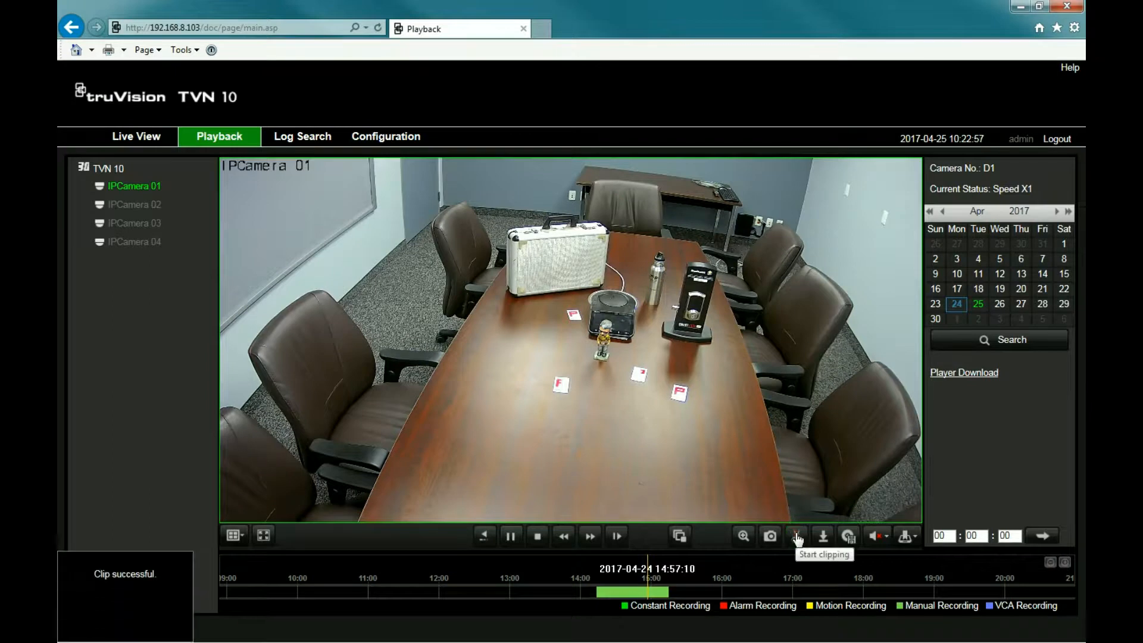
{"action": "mouse_move", "coordinate": [796, 538]}
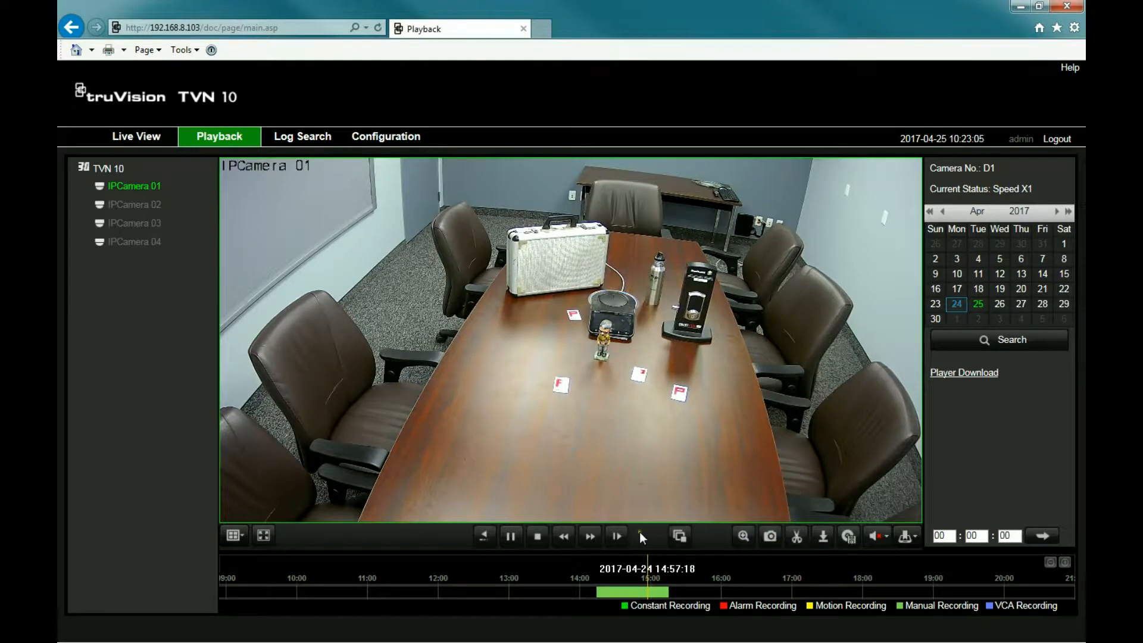
{"action": "left_click", "coordinate": [537, 535]}
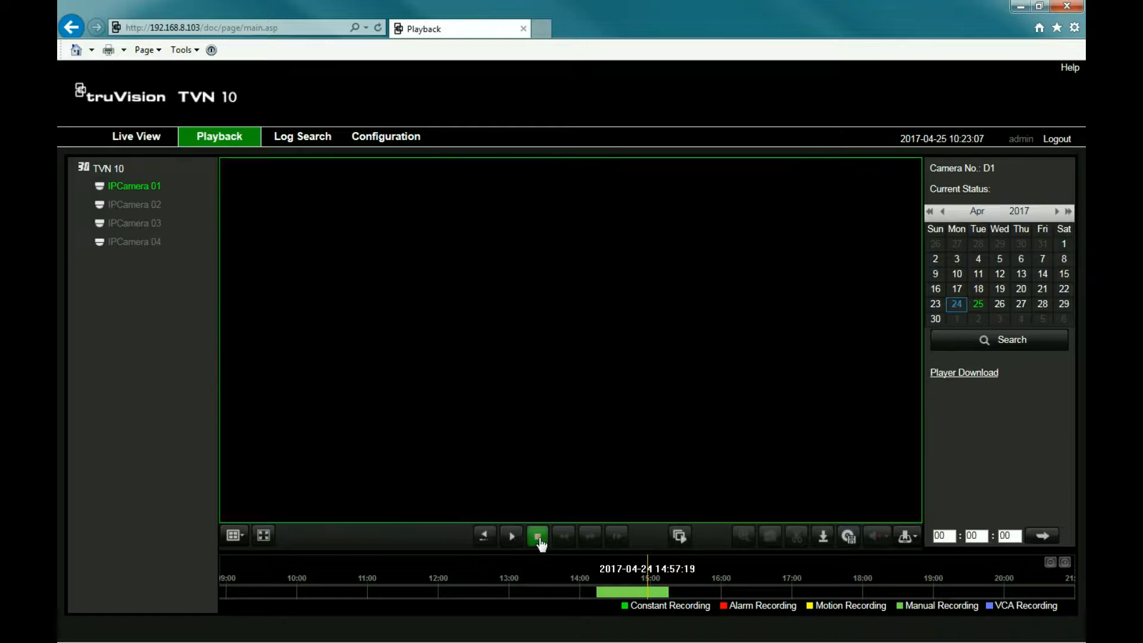
{"action": "left_click", "coordinate": [537, 536]}
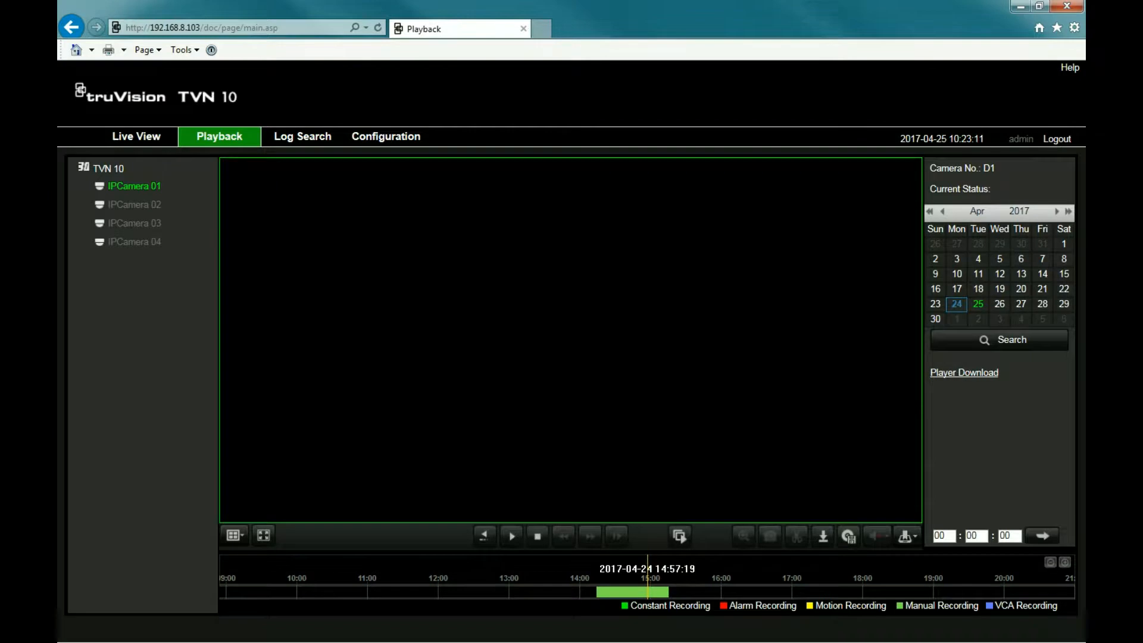
{"action": "mouse_move", "coordinate": [89, 334]}
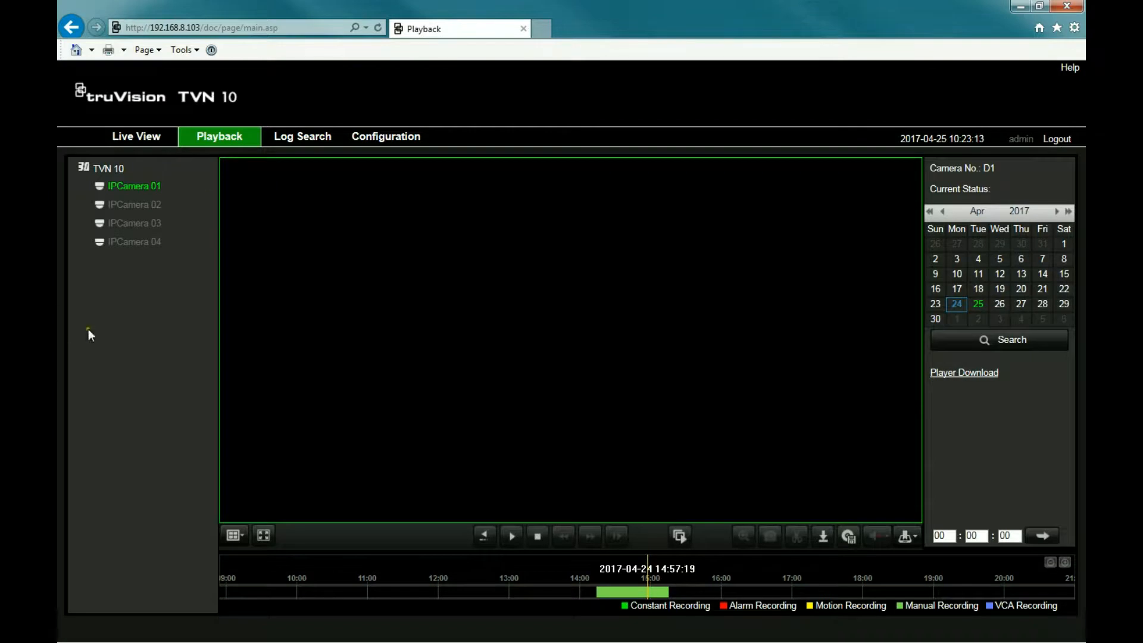
Return to Configuration > Browser Configuration to see the local clip folders.
{"action": "left_click", "coordinate": [384, 136]}
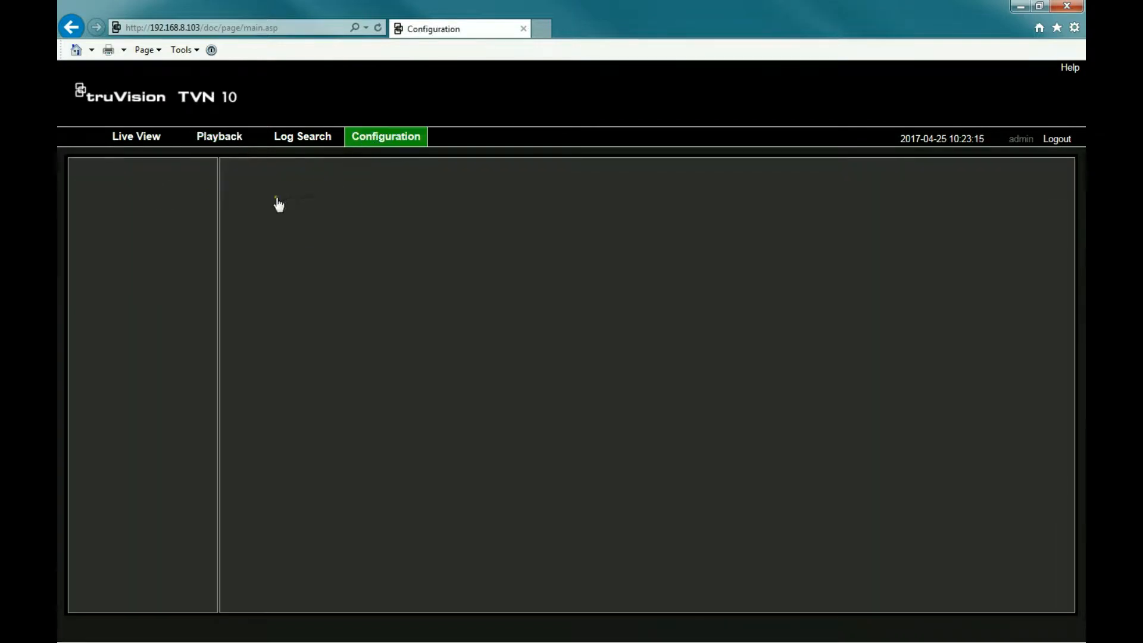
{"action": "left_click", "coordinate": [385, 136]}
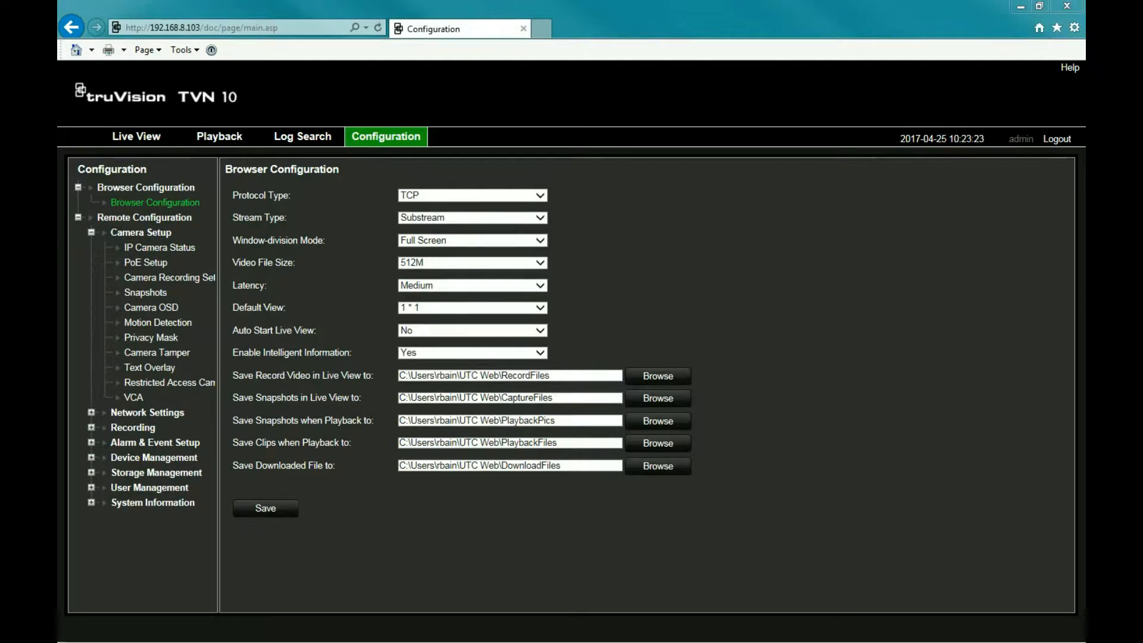
Locate the exported D01 MP4 in the dated PlaybackFiles folder and cancel the player's Open dialog.
{"action": "left_click", "coordinate": [655, 442]}
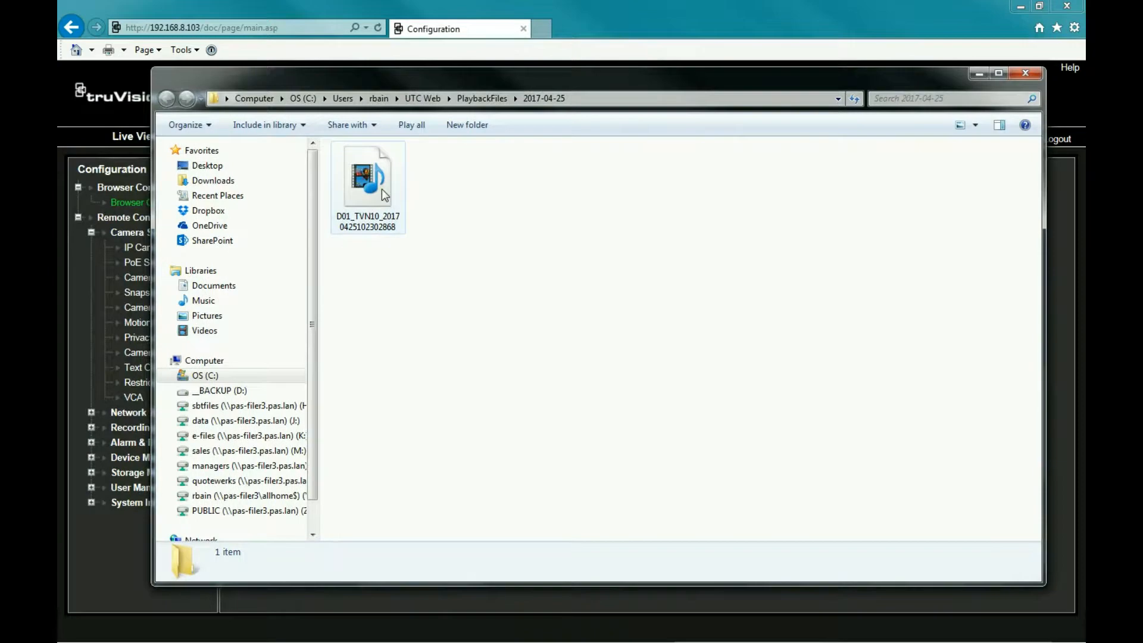
{"action": "left_click", "coordinate": [368, 175]}
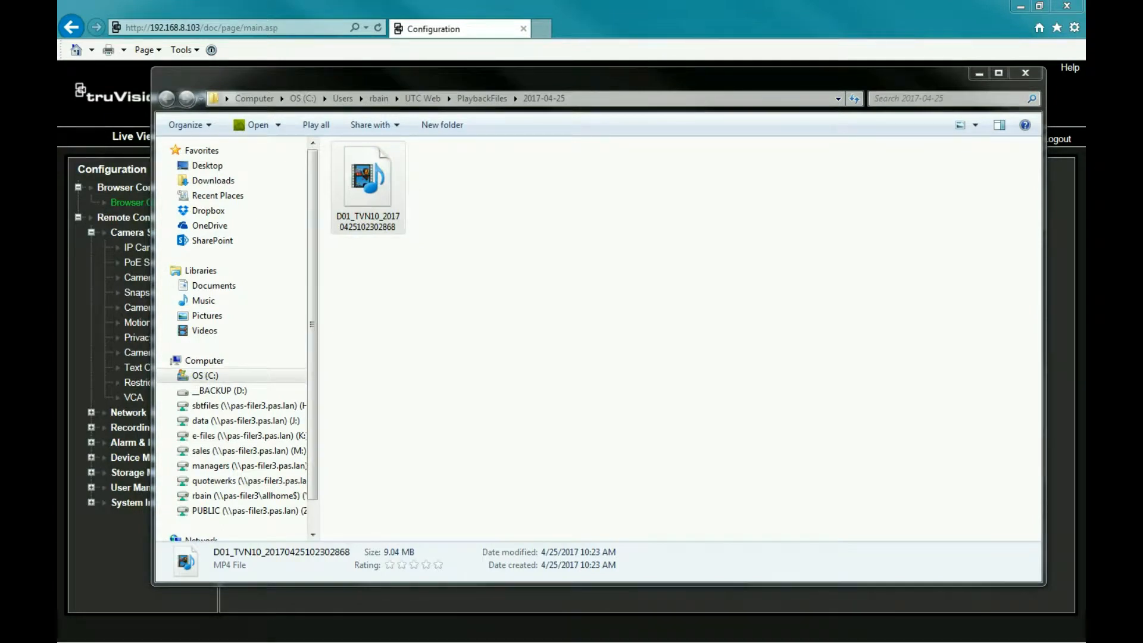
{"action": "double_click", "coordinate": [368, 177]}
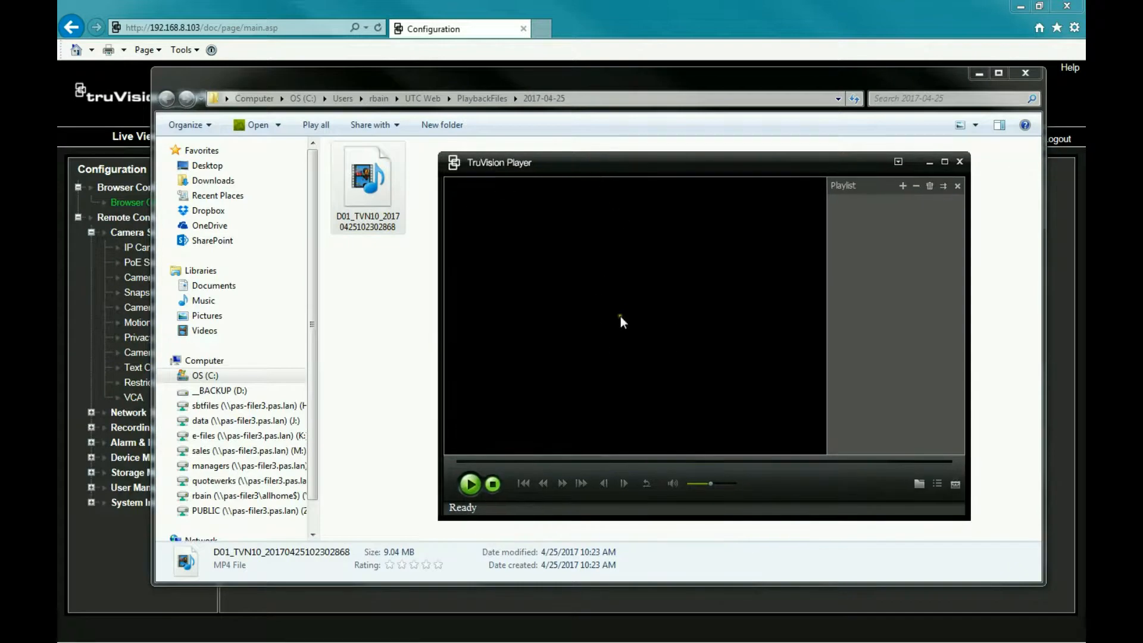
{"action": "mouse_move", "coordinate": [909, 483]}
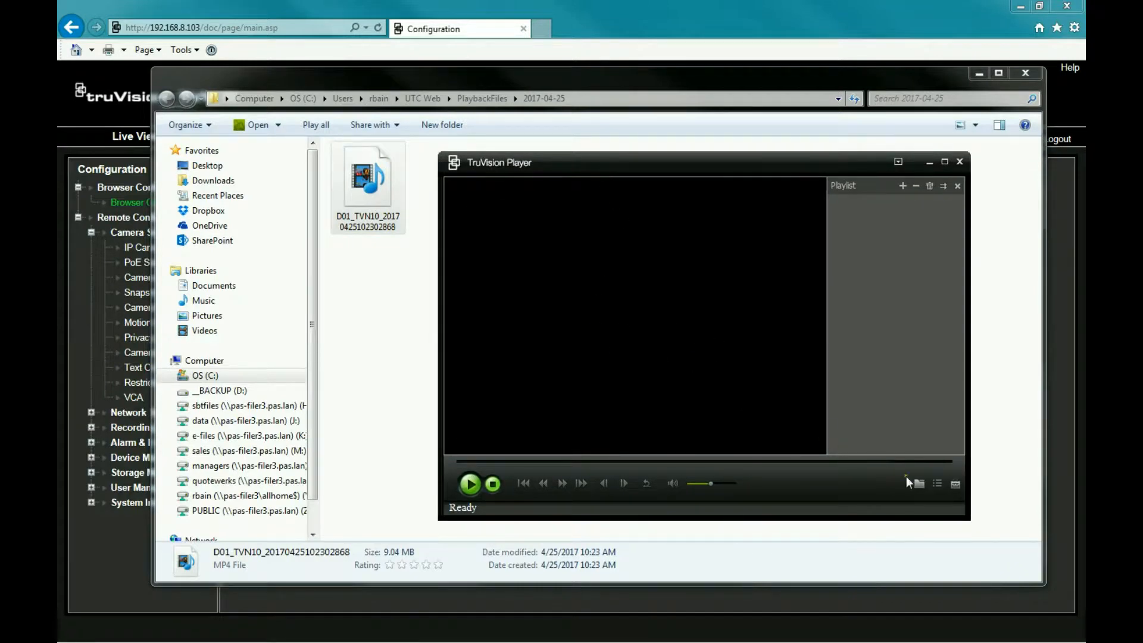
{"action": "mouse_move", "coordinate": [918, 484]}
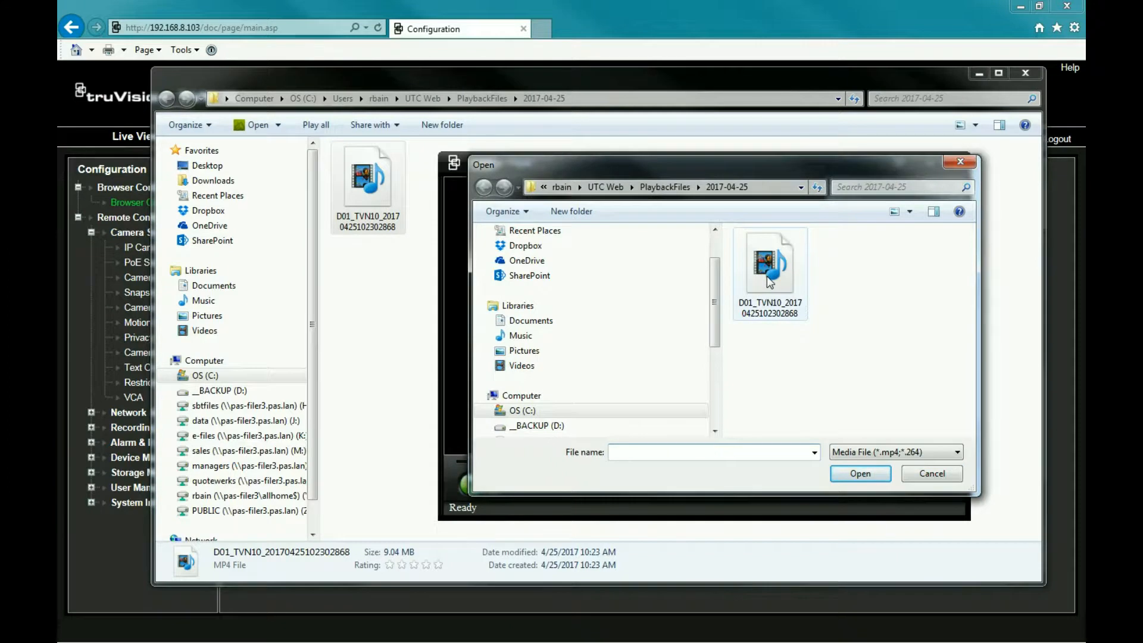
{"action": "left_click", "coordinate": [931, 473]}
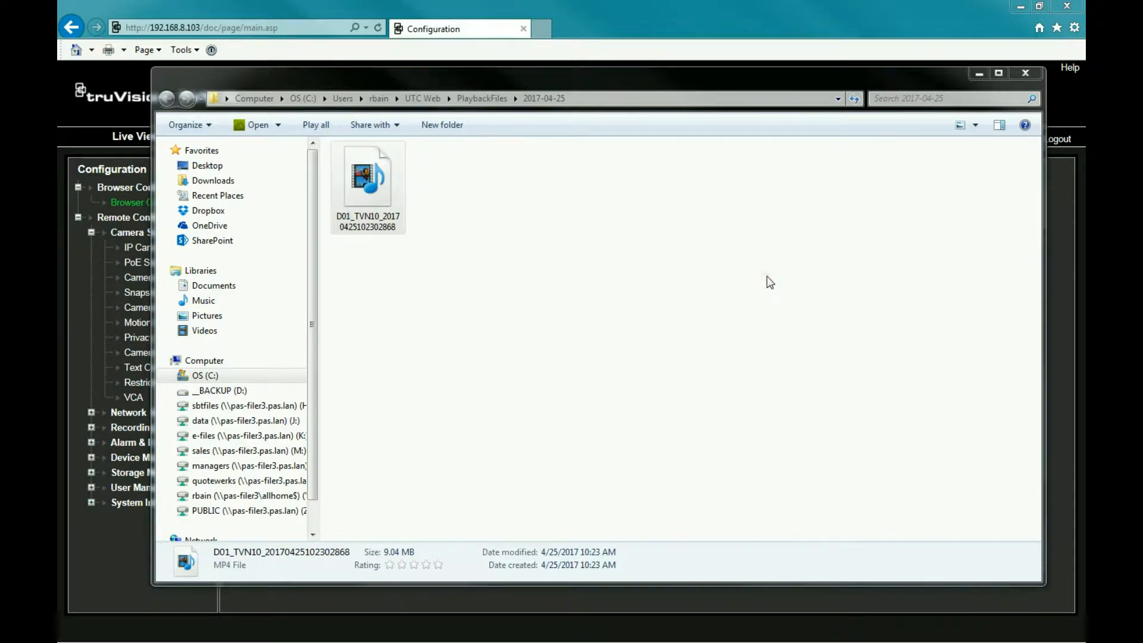
Try to play the exported MP4 clip from the PlaybackFiles folder.
{"action": "double_click", "coordinate": [368, 176]}
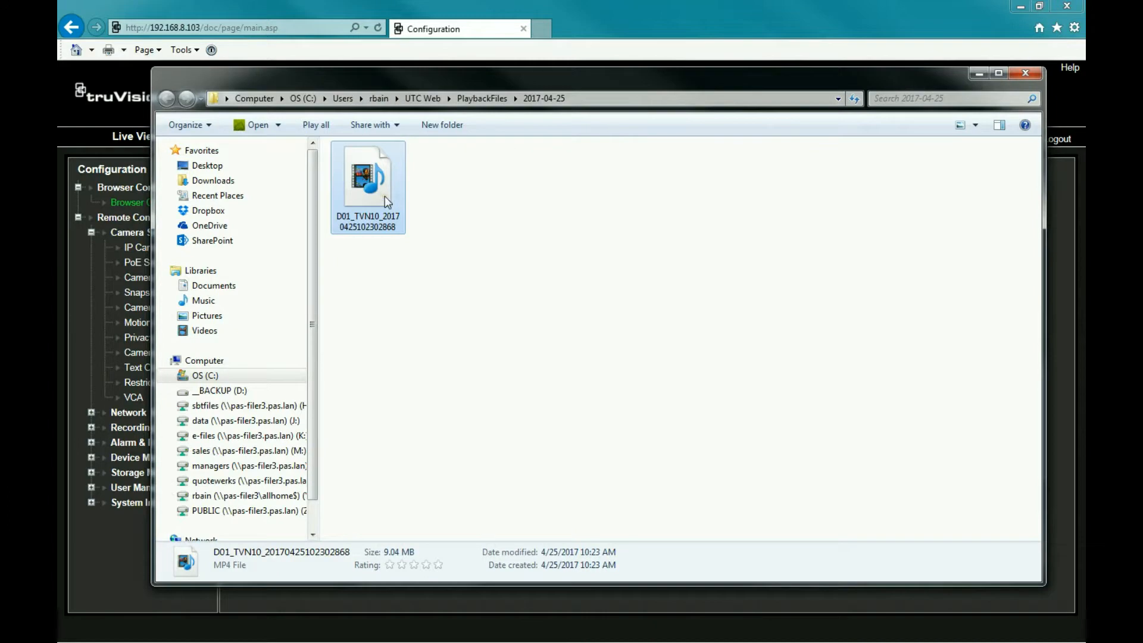
{"action": "mouse_move", "coordinate": [378, 199]}
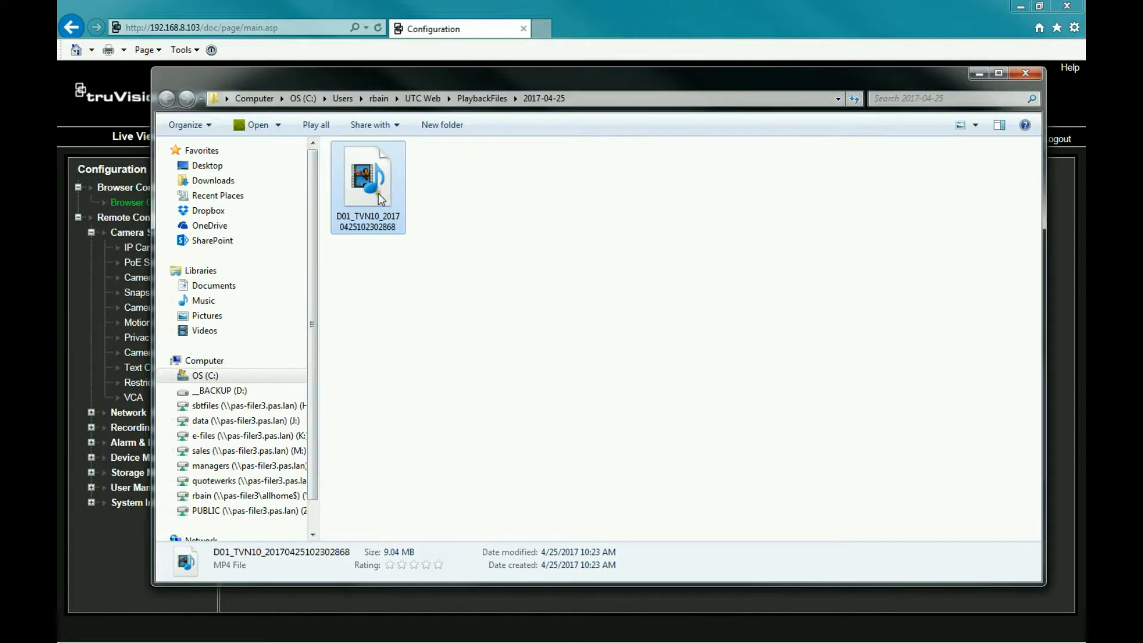
{"action": "mouse_move", "coordinate": [377, 216]}
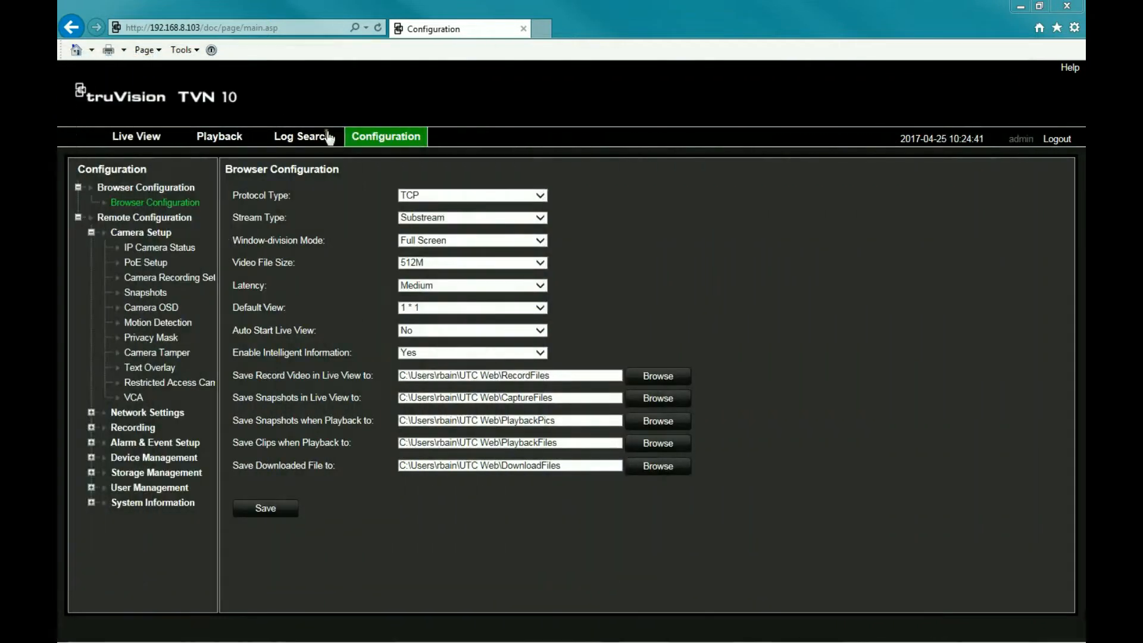
Download player.zip from the Playback page's Player Download link, choosing Save as.
{"action": "left_click", "coordinate": [219, 136]}
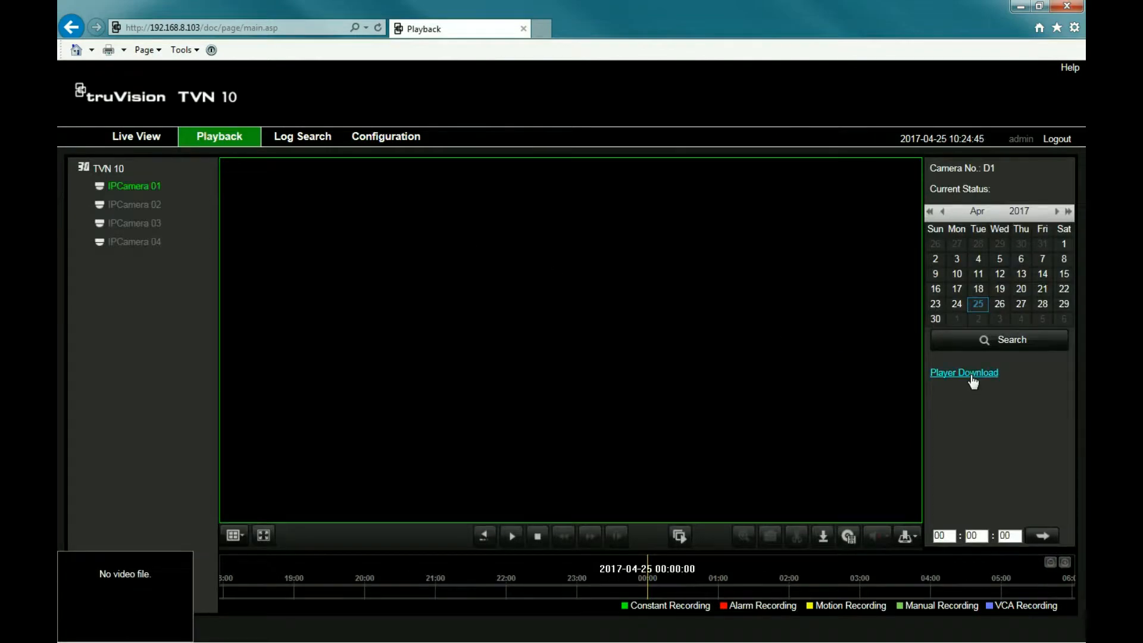
{"action": "left_click", "coordinate": [963, 372]}
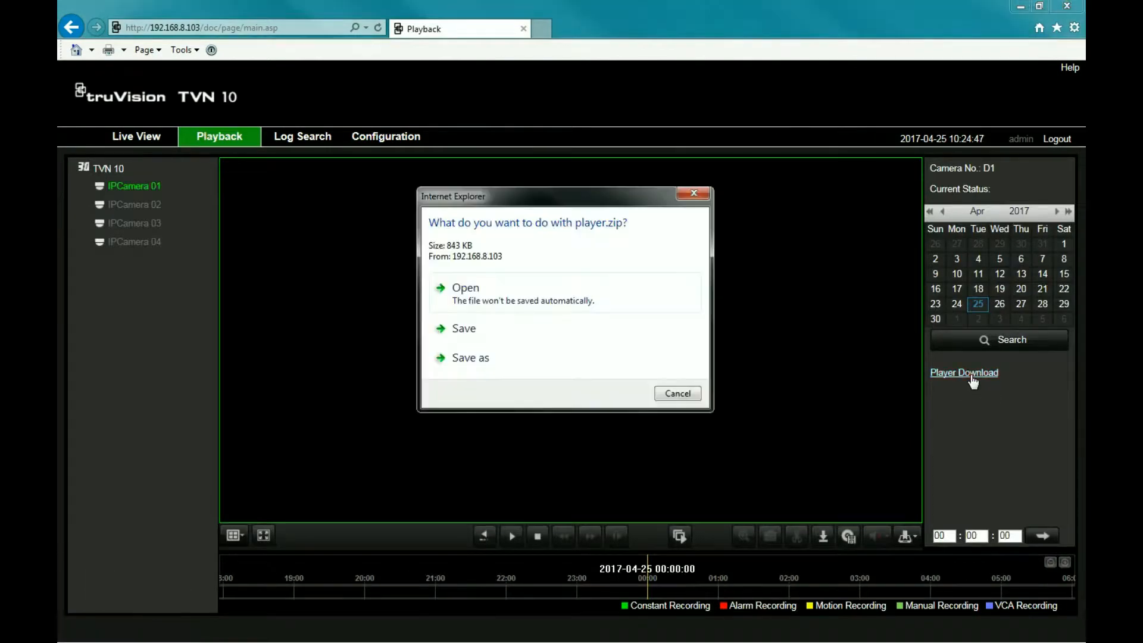
{"action": "mouse_move", "coordinate": [498, 358]}
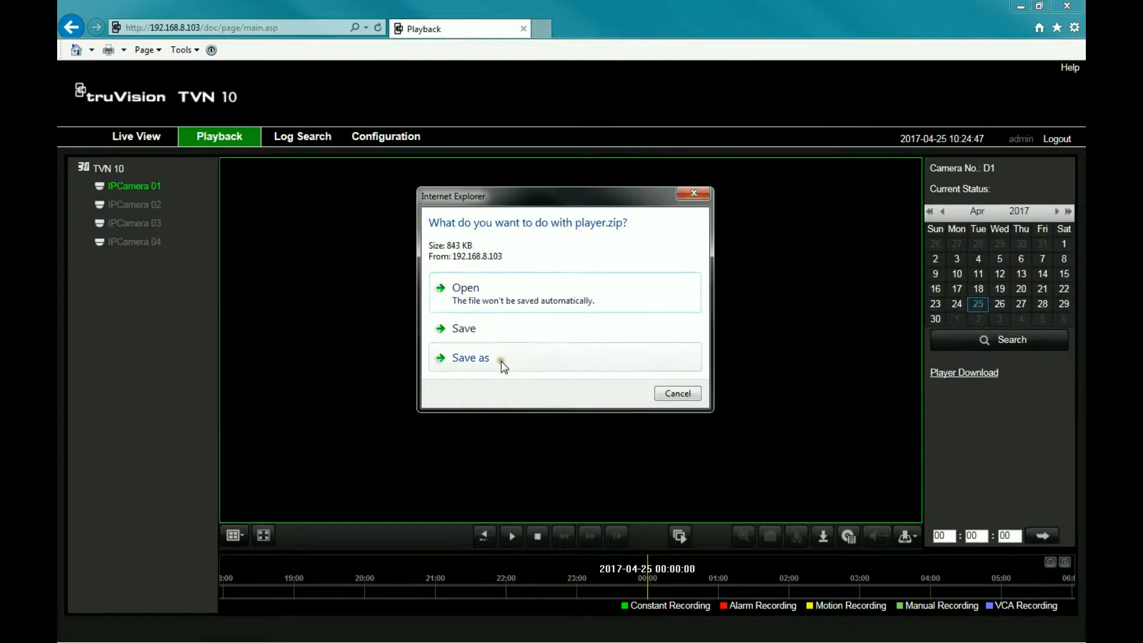
{"action": "left_click", "coordinate": [470, 357]}
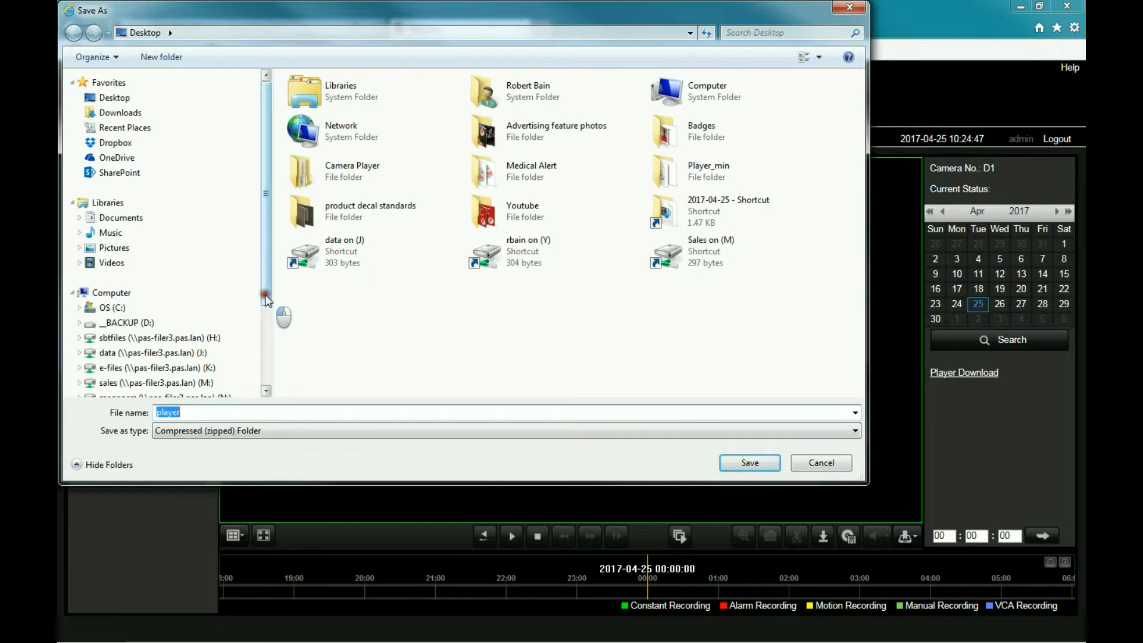
{"action": "scroll", "scroll_direction": "down", "scroll_amount": 3}
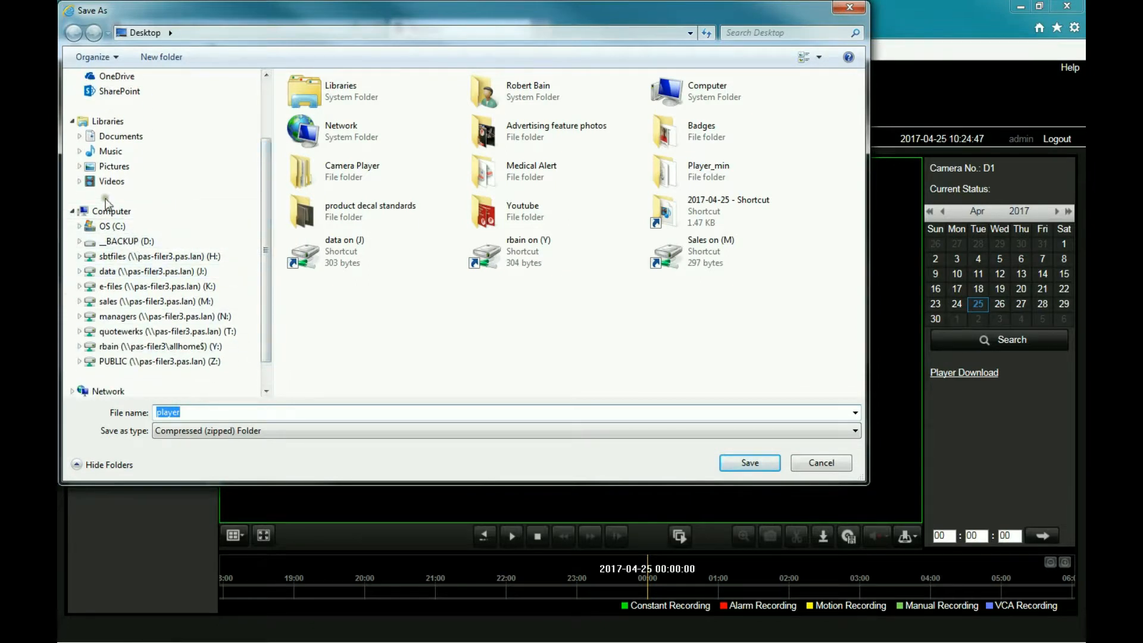
{"action": "mouse_move", "coordinate": [110, 151]}
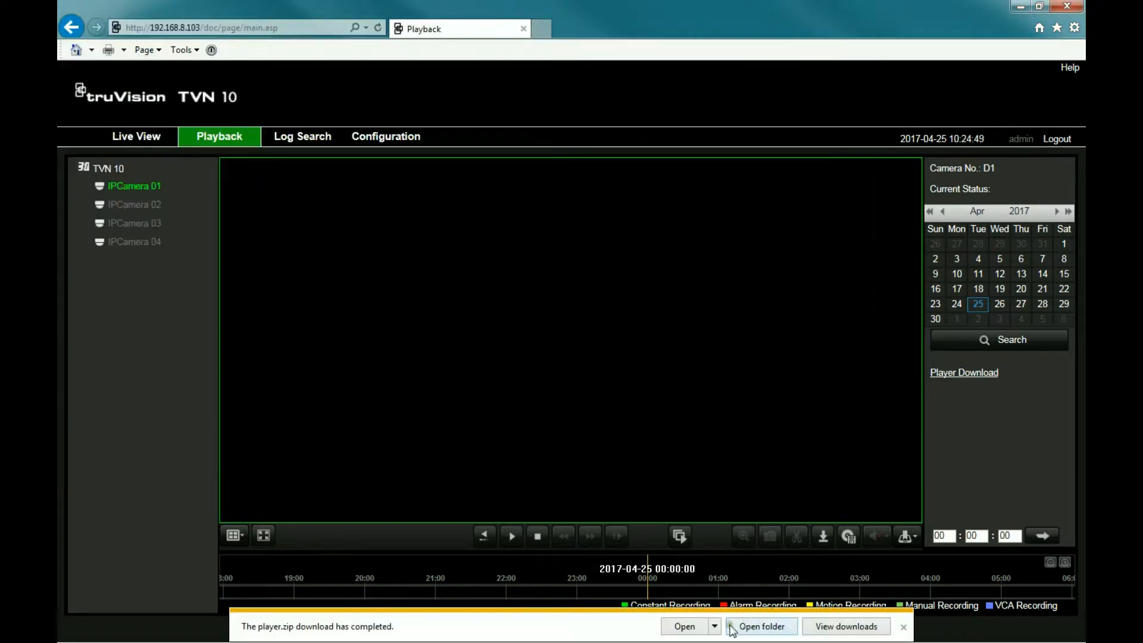
Extract player.zip to the desktop and open the Player_min folder with Player and its two DLLs.
{"action": "left_click", "coordinate": [902, 626]}
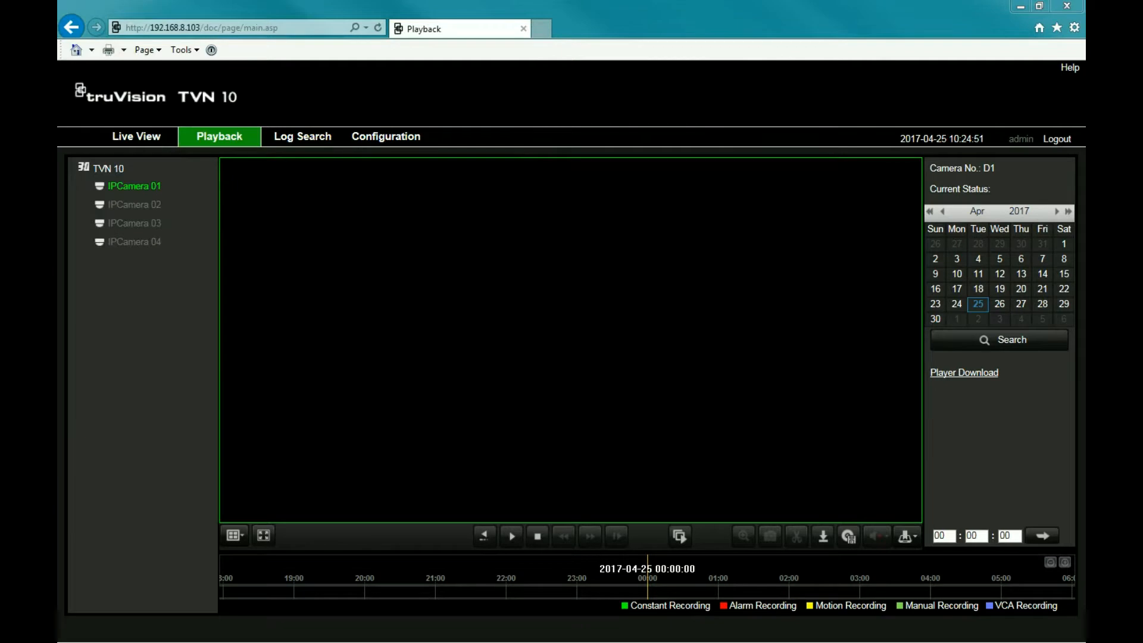
{"action": "left_click", "coordinate": [963, 373]}
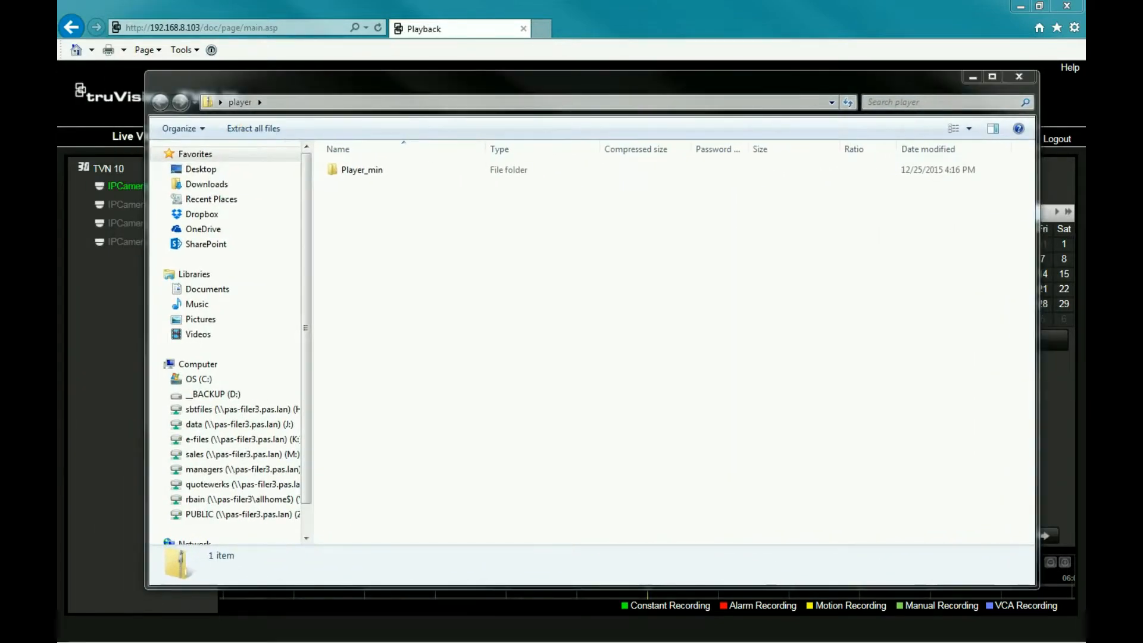
{"action": "left_click", "coordinate": [252, 128]}
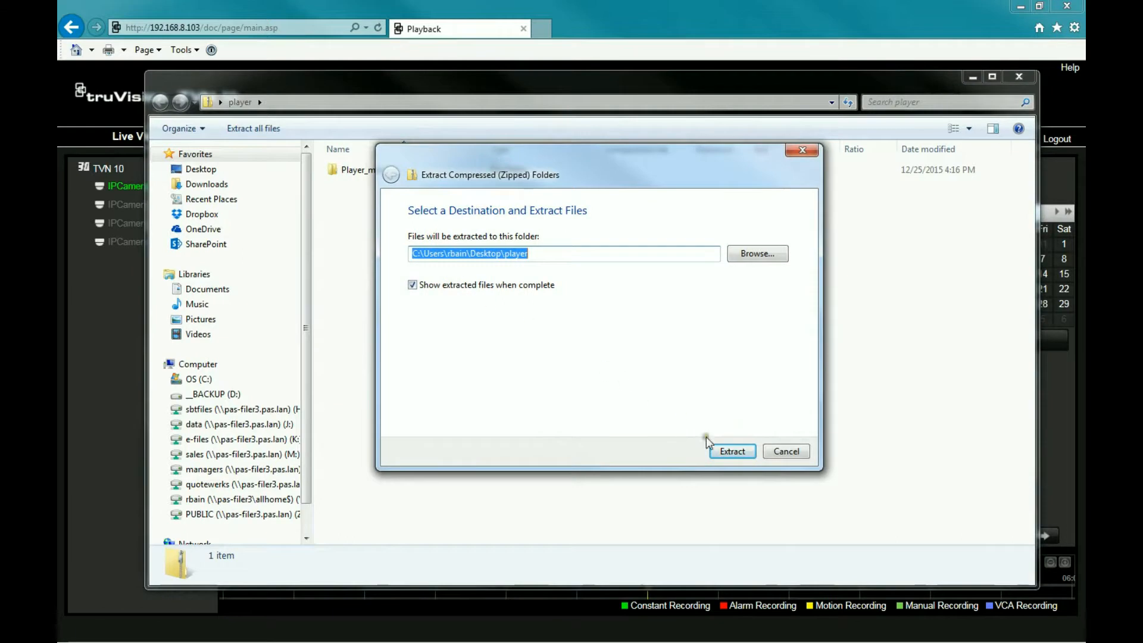
{"action": "left_click", "coordinate": [731, 450]}
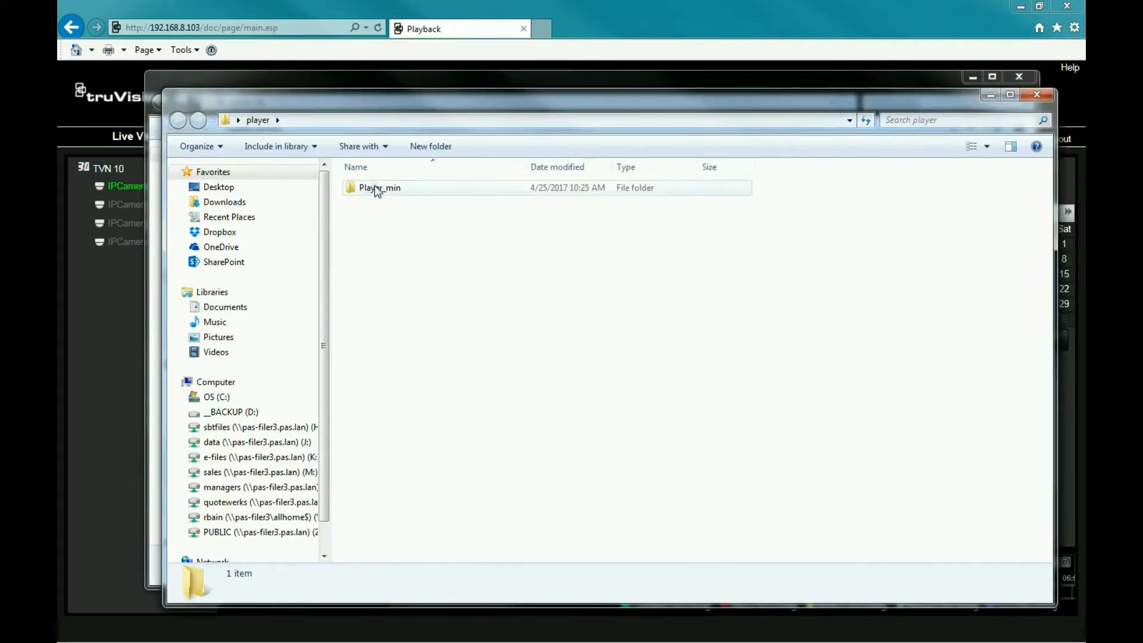
{"action": "double_click", "coordinate": [379, 186]}
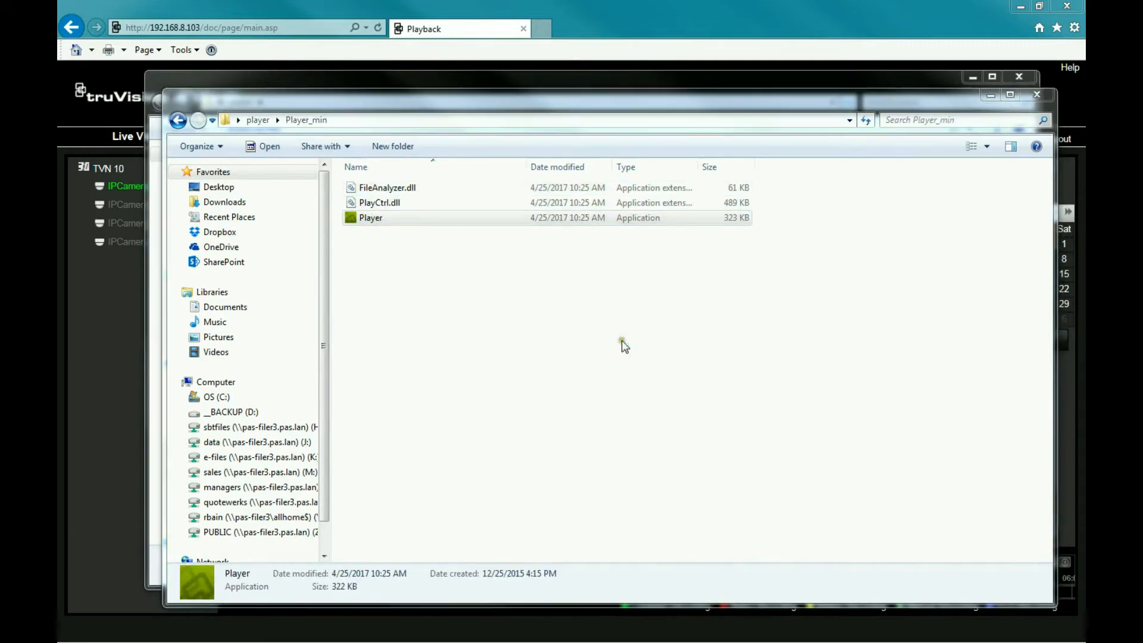
{"action": "mouse_move", "coordinate": [623, 346]}
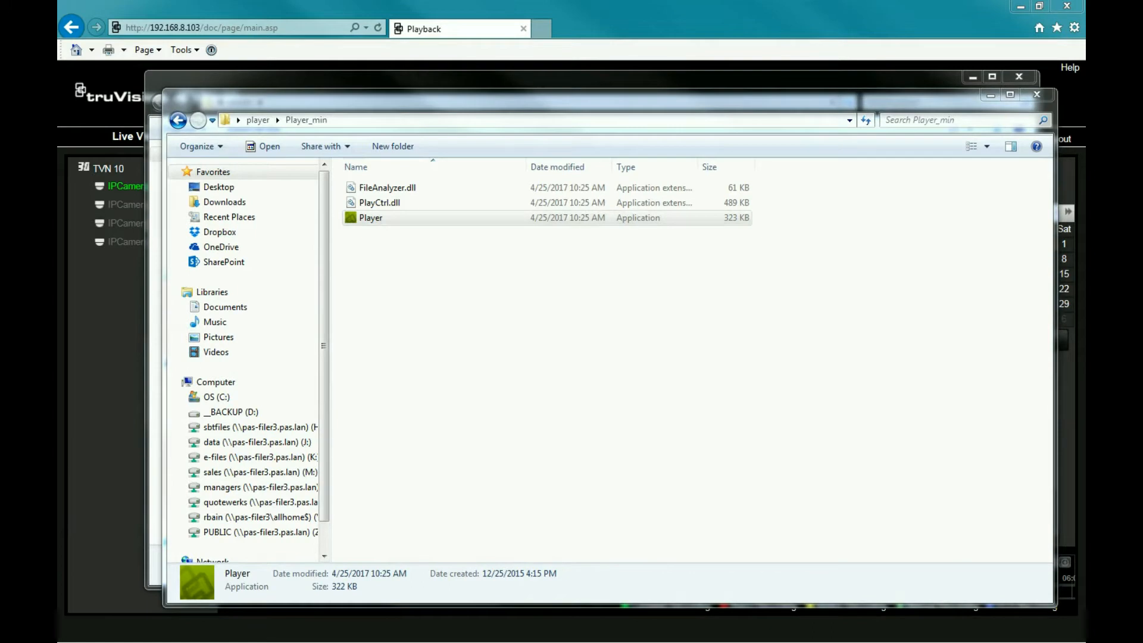
Launch the downloaded TruVision Player, try Open File, then close the player.
{"action": "double_click", "coordinate": [370, 216]}
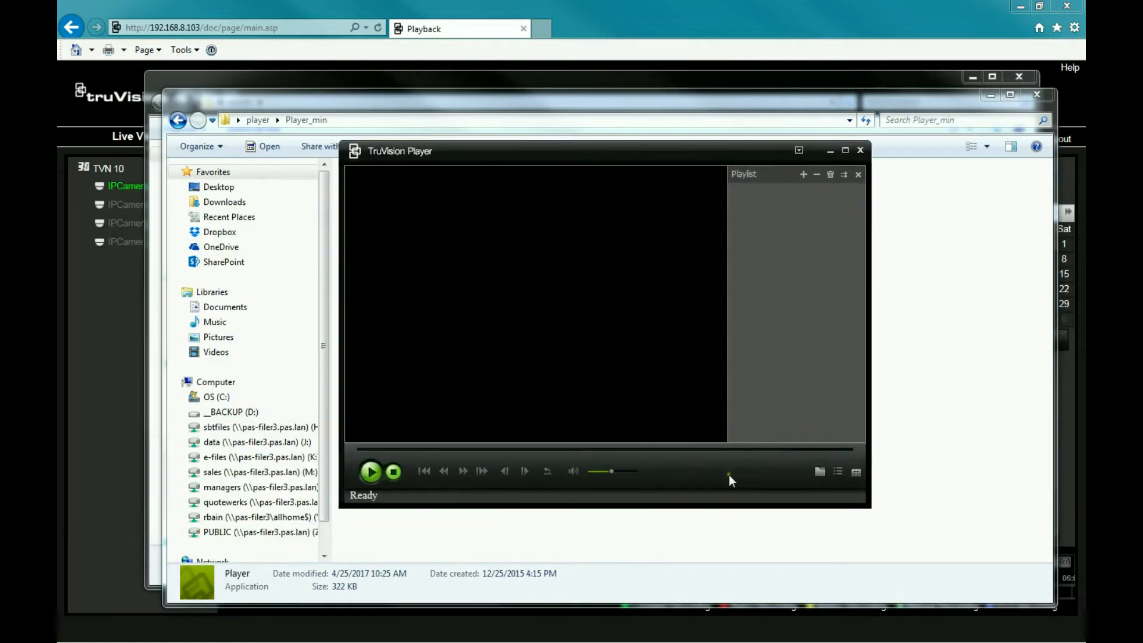
{"action": "mouse_move", "coordinate": [820, 471]}
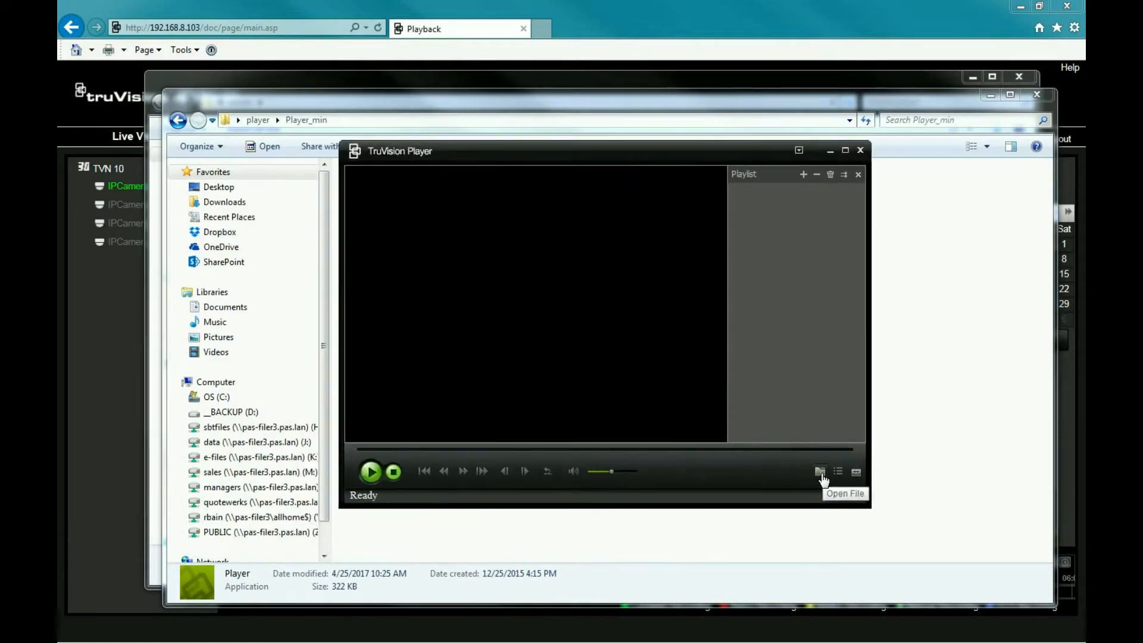
{"action": "left_click", "coordinate": [820, 472]}
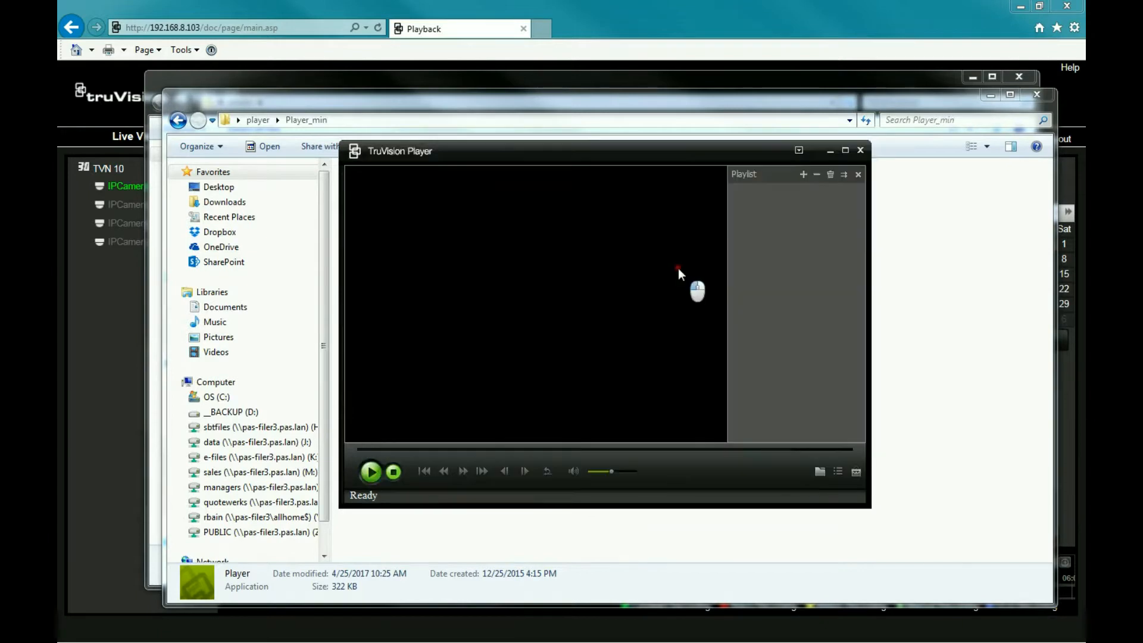
{"action": "left_click", "coordinate": [370, 471]}
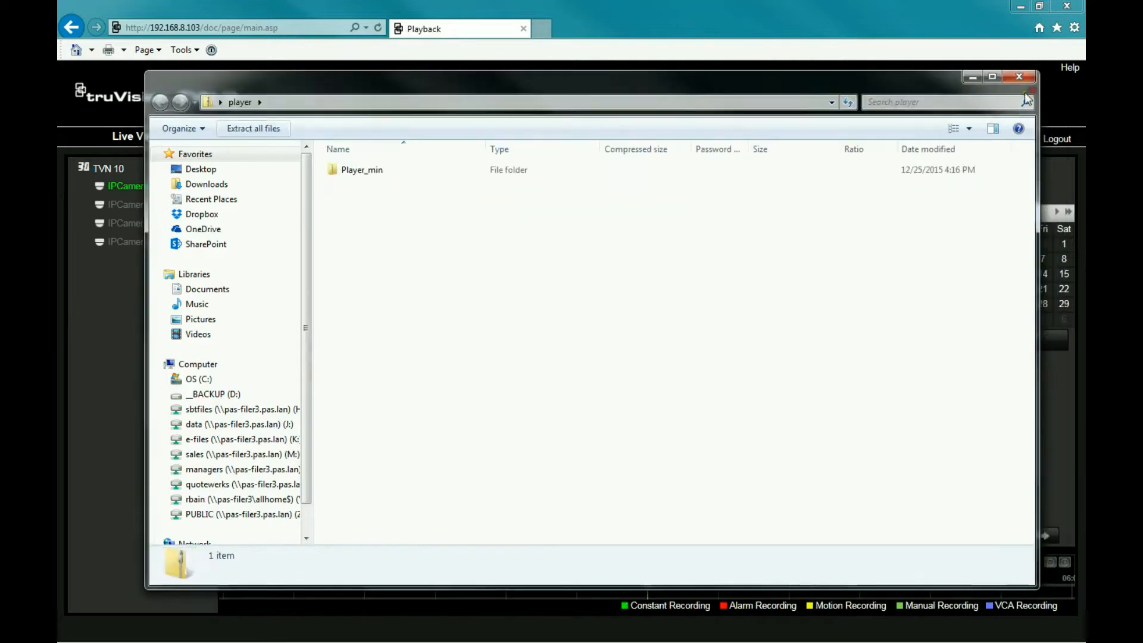
Close the player zip window and the 2017-04-25 exported clips folder window.
{"action": "left_click", "coordinate": [1019, 77]}
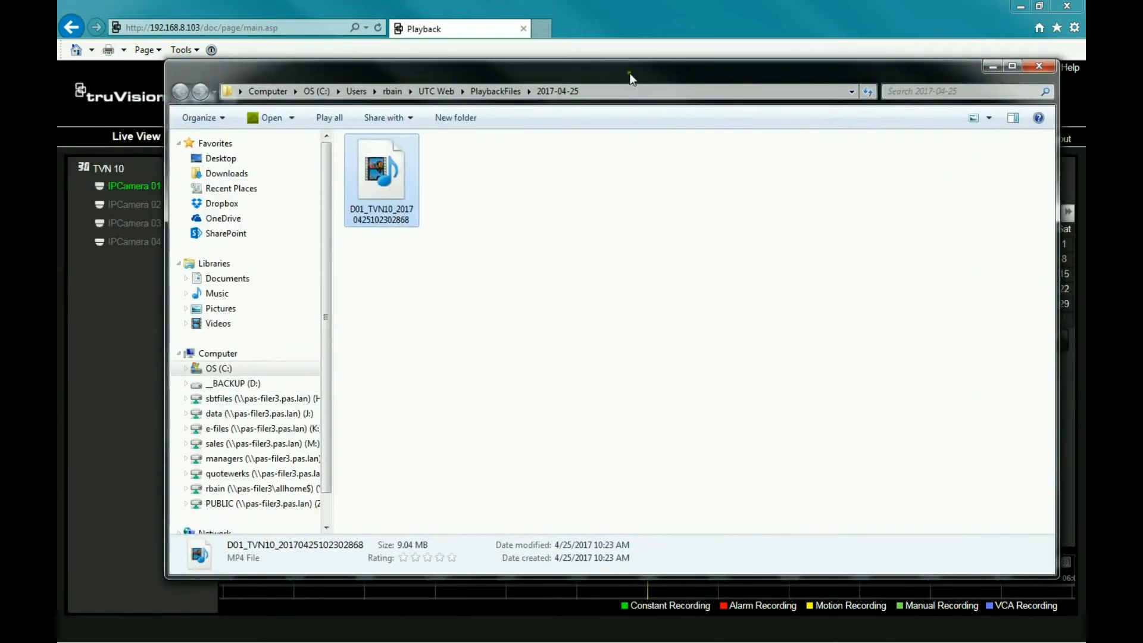
{"action": "left_click", "coordinate": [1038, 66]}
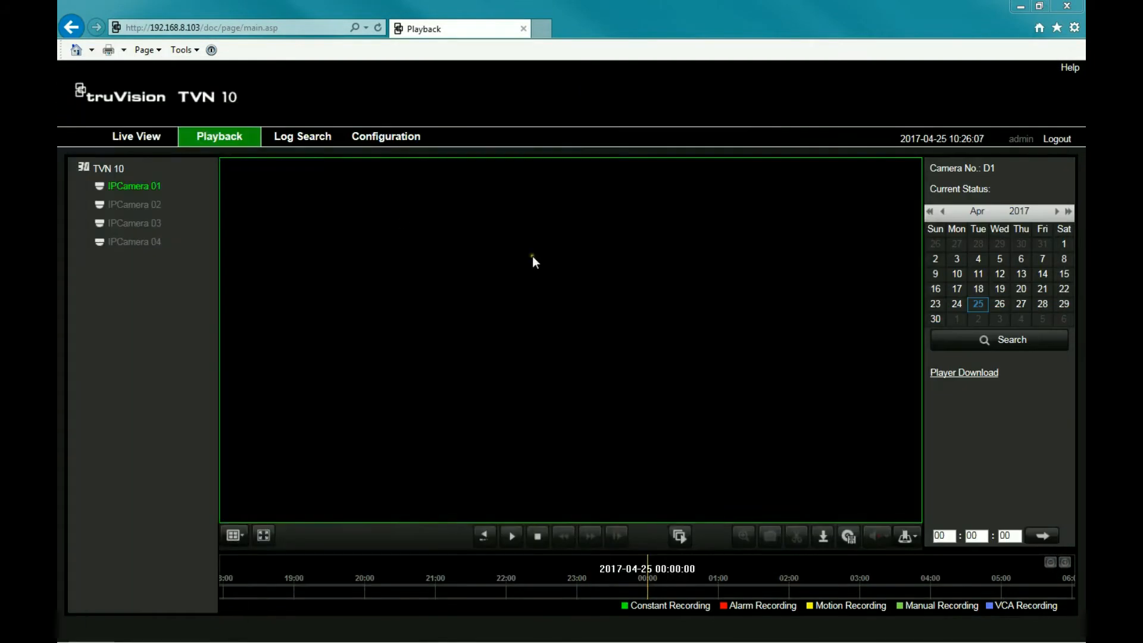